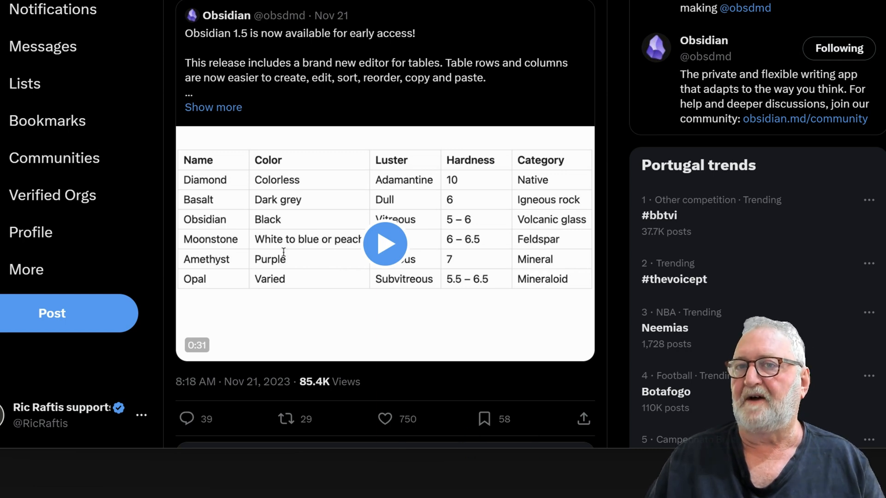
{"action": "mouse_move", "coordinate": [468, 5]}
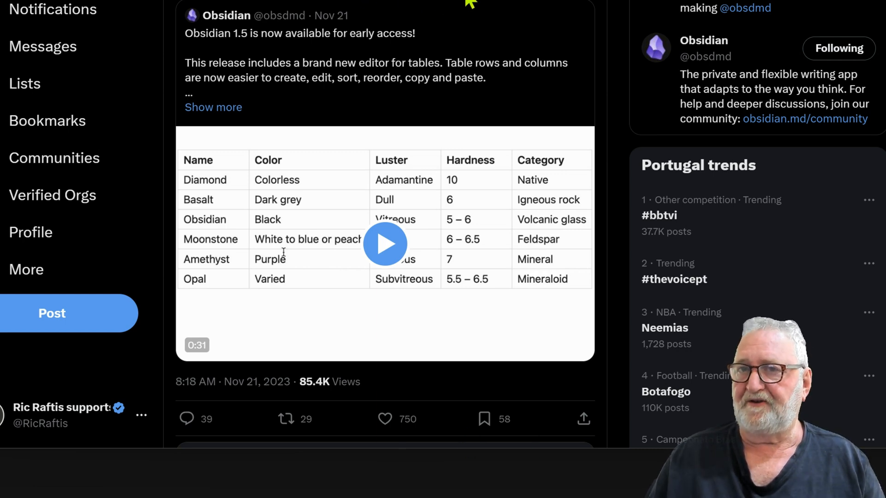
{"action": "mouse_move", "coordinate": [389, 51]}
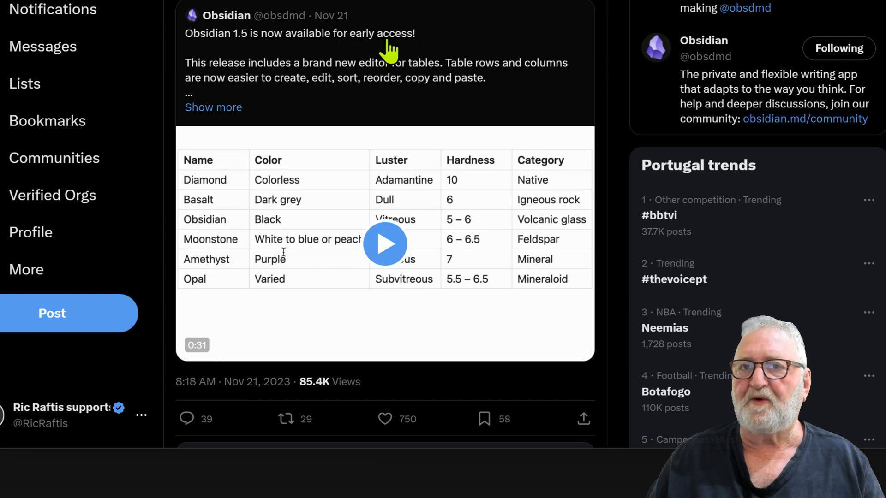
{"action": "mouse_move", "coordinate": [386, 244]}
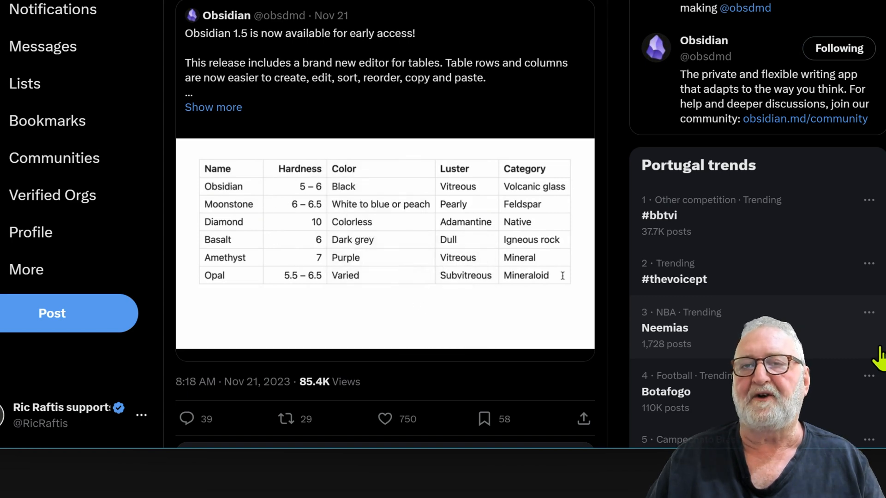
Step: Type 'Turquoise', then play the Obsidian 1.5 table-editor demo video on X
{"action": "type", "text": "Turq"}
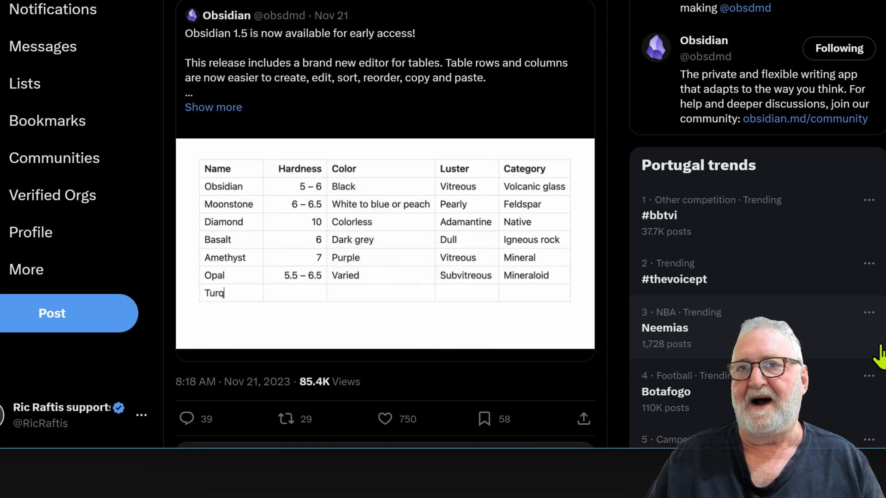
{"action": "type", "text": "uoise"}
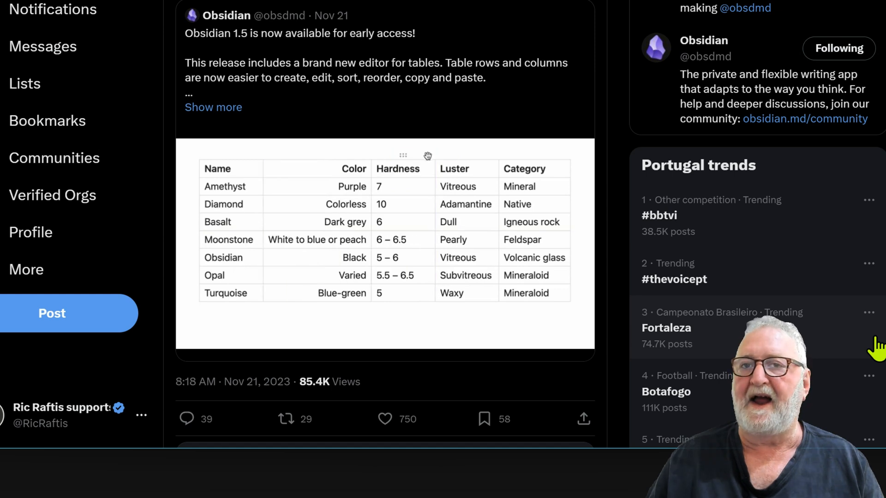
{"action": "left_click", "coordinate": [226, 293]}
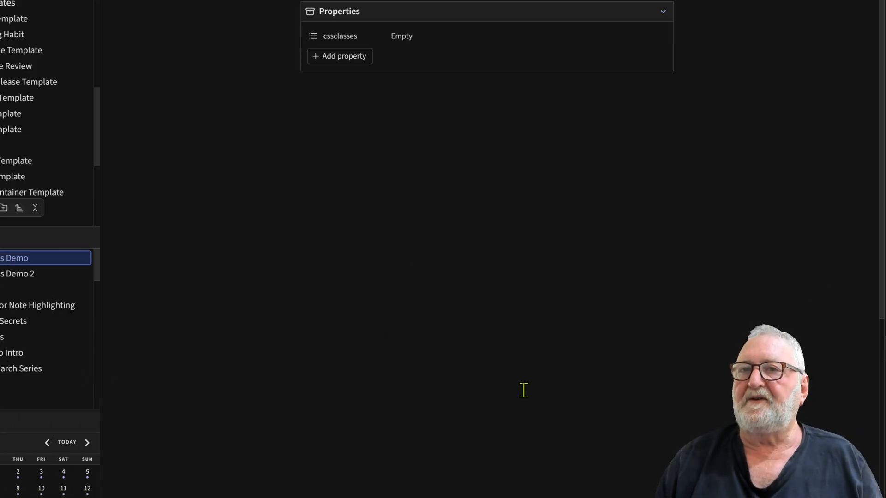
{"action": "mouse_move", "coordinate": [281, 132]}
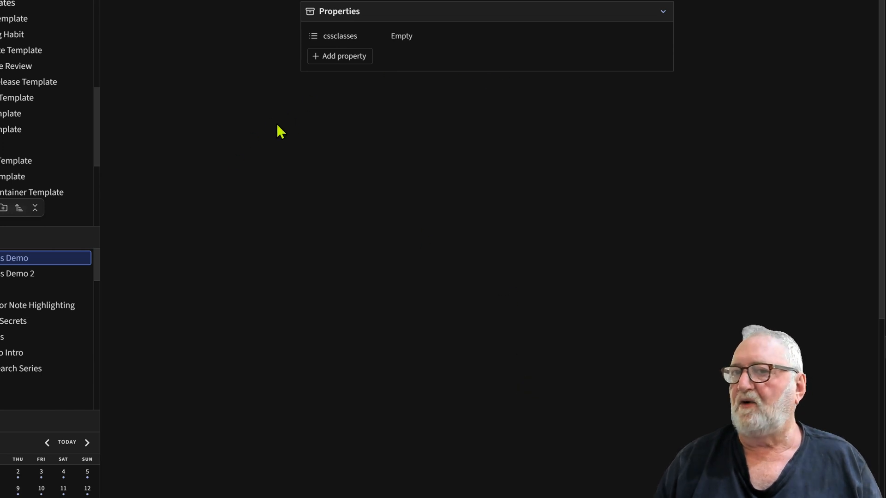
{"action": "mouse_move", "coordinate": [402, 58]}
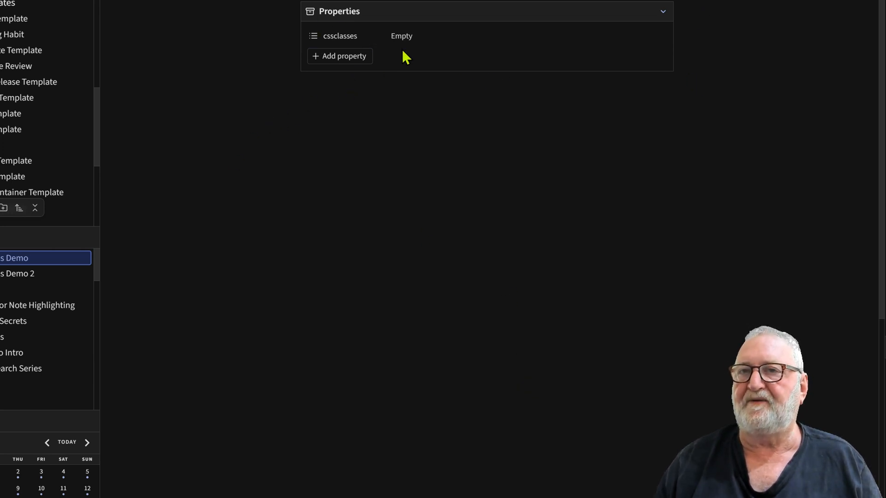
{"action": "mouse_move", "coordinate": [311, 232]}
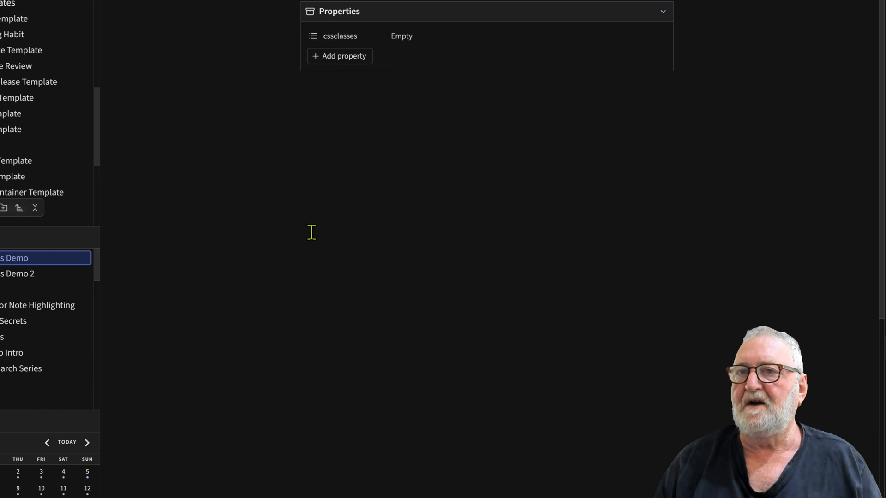
{"action": "mouse_move", "coordinate": [318, 232]}
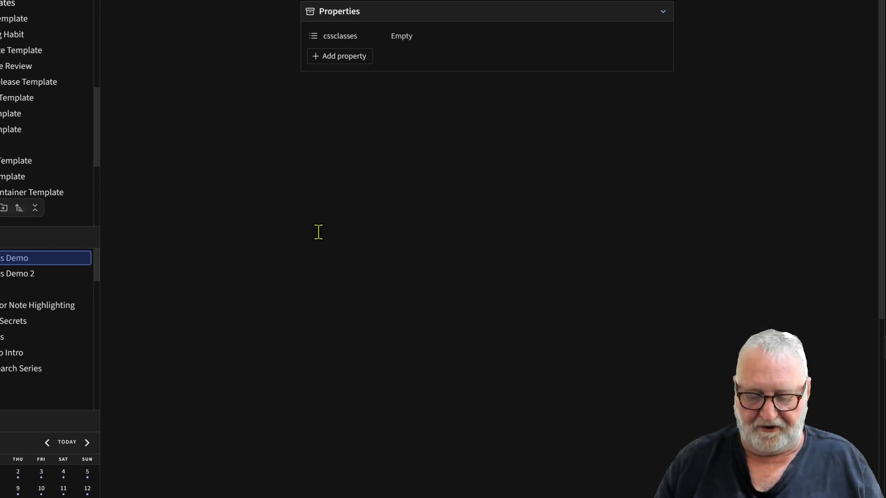
Step: Insert a new empty table into the note via the command palette
{"action": "key", "text": "ctrl+p"}
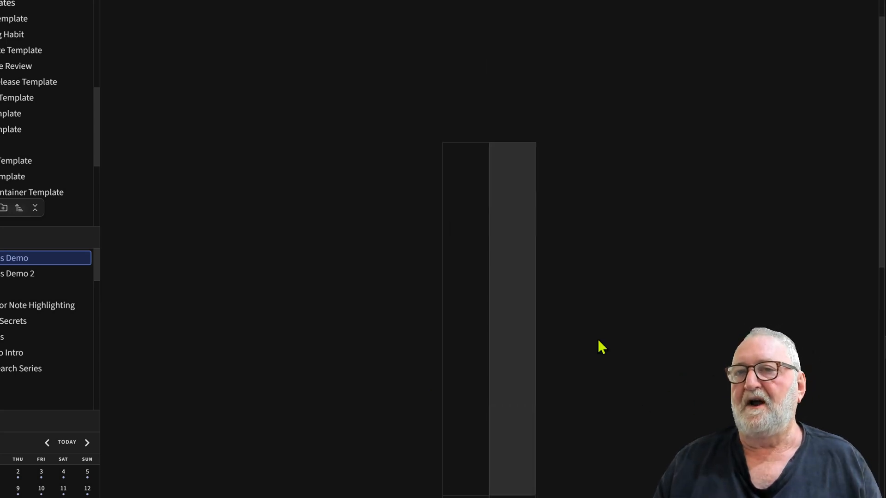
Step: Add a new row to the blank table and bring up the cell menu again
{"action": "right_click", "coordinate": [464, 178]}
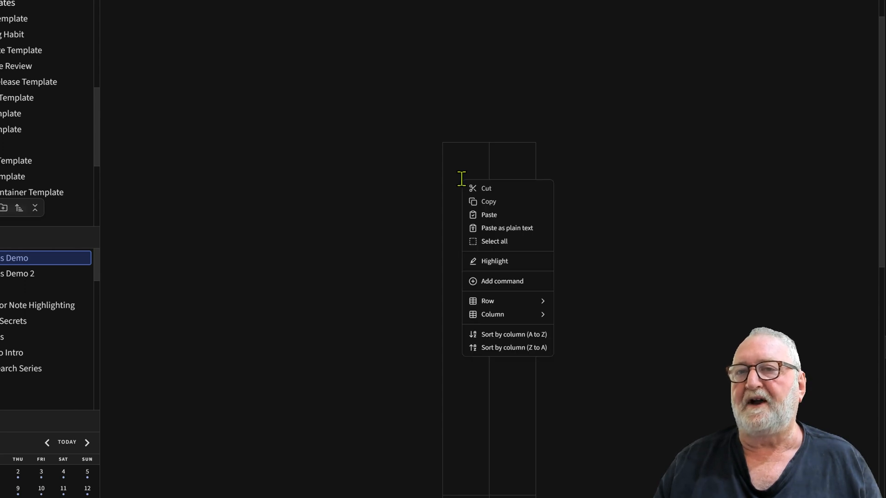
{"action": "mouse_move", "coordinate": [494, 261]}
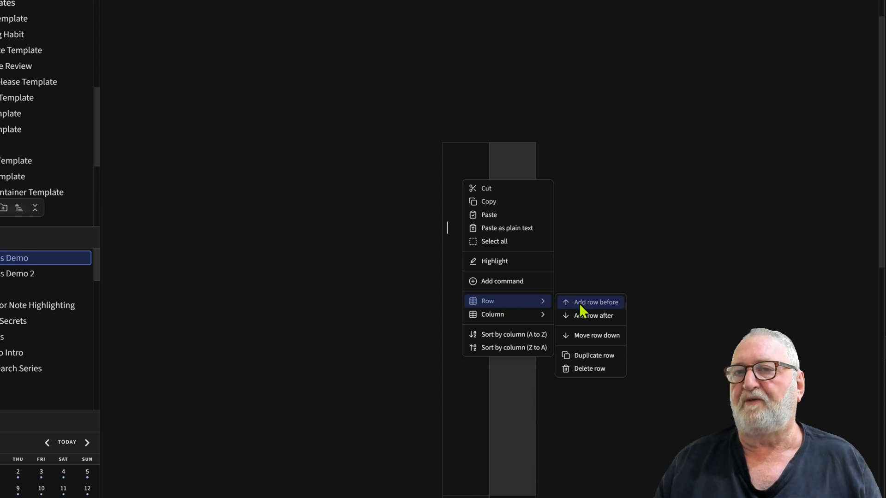
{"action": "left_click", "coordinate": [594, 302]}
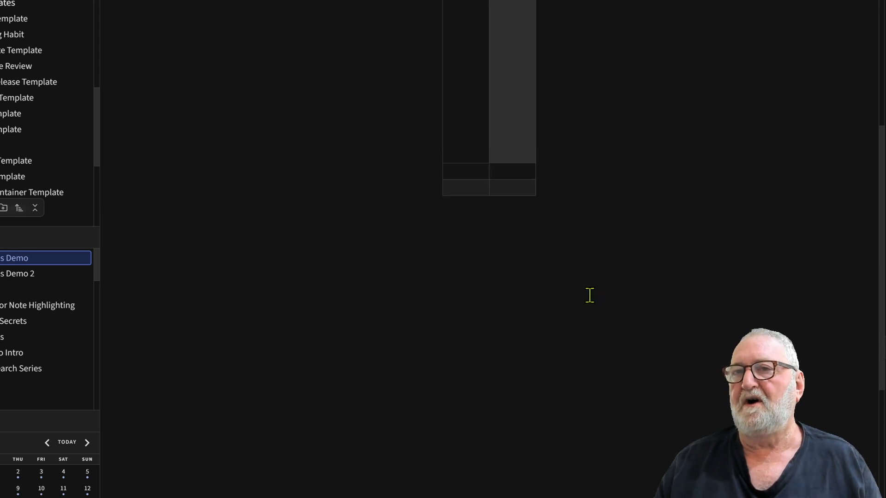
{"action": "right_click", "coordinate": [478, 276]}
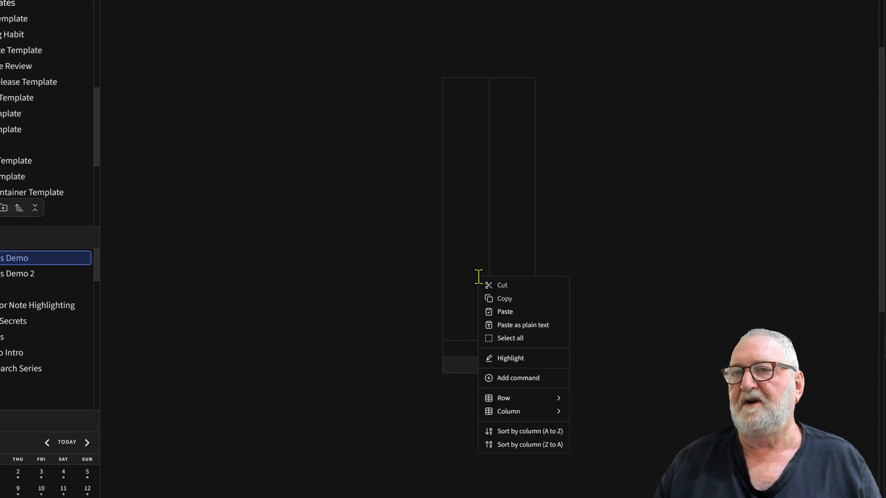
{"action": "mouse_move", "coordinate": [508, 411]}
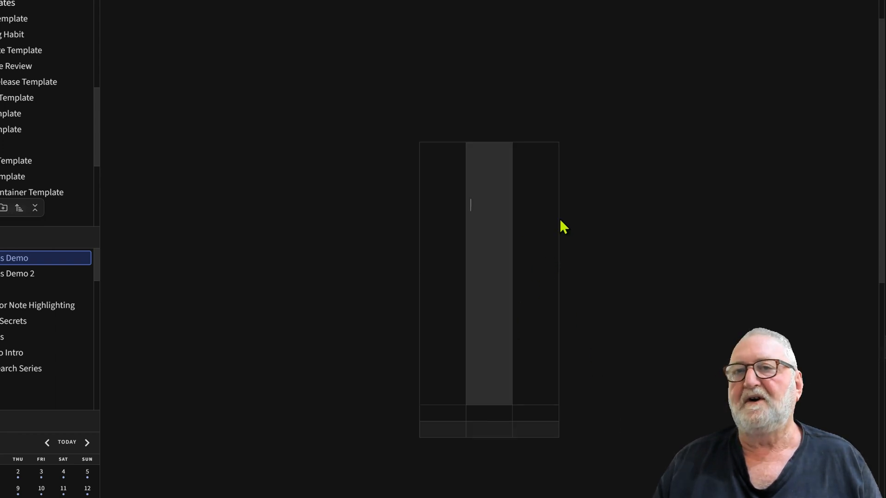
{"action": "mouse_move", "coordinate": [445, 156]}
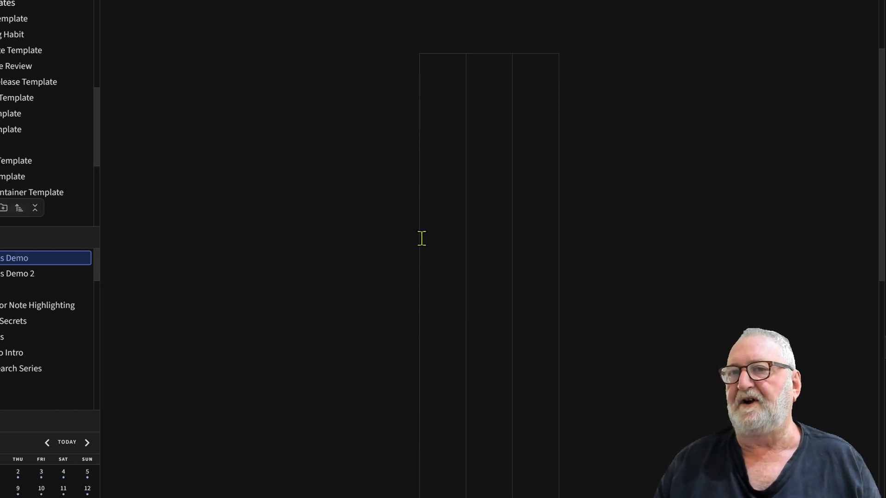
{"action": "mouse_move", "coordinate": [519, 78]}
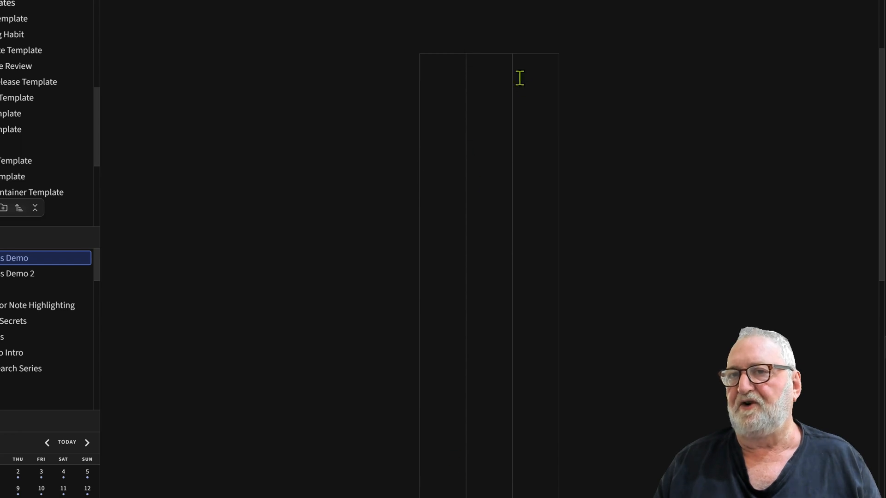
Step: Type the Column headers and values such as 456, then delete the empty row
{"action": "type", "text": "Column 2"}
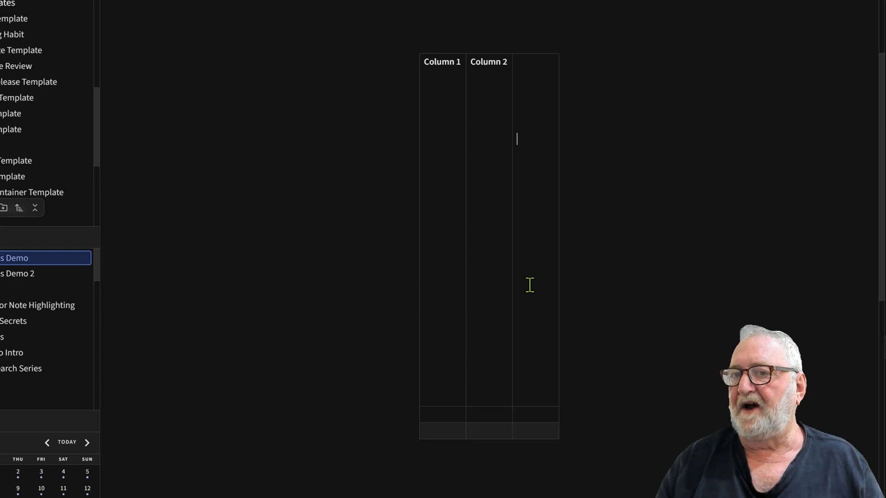
{"action": "type", "text": "Column 3"}
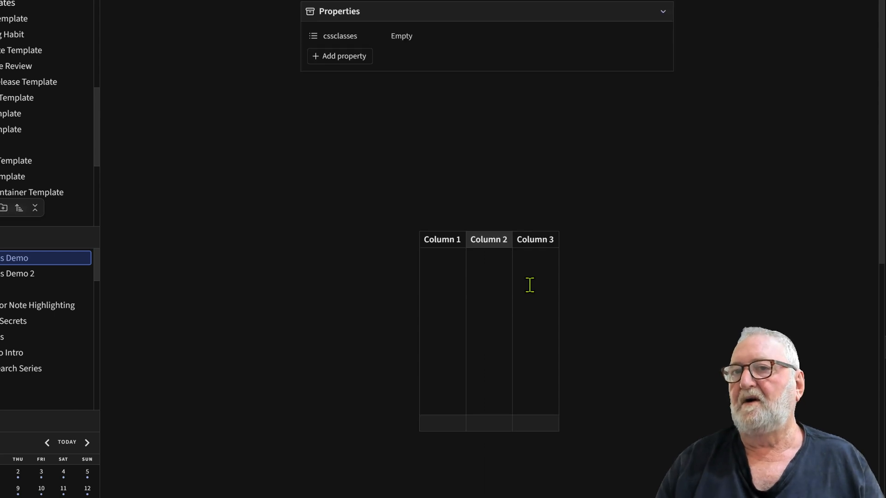
{"action": "left_click", "coordinate": [442, 287]}
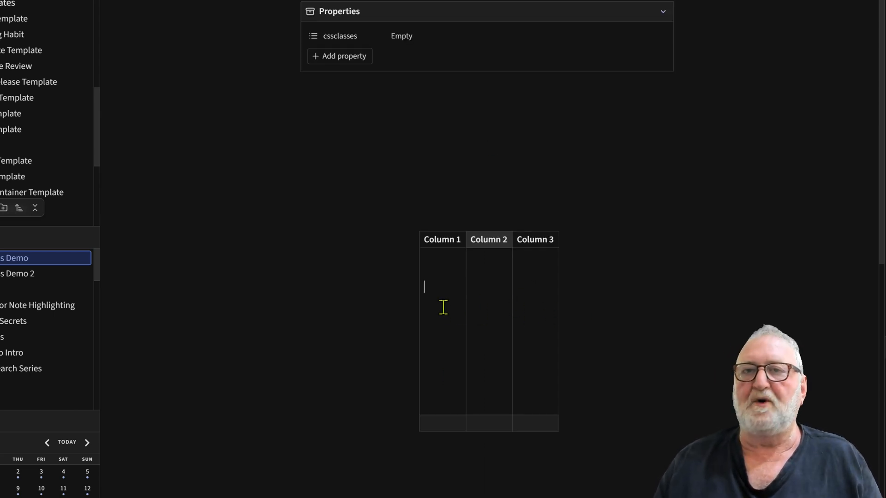
{"action": "mouse_move", "coordinate": [443, 350]}
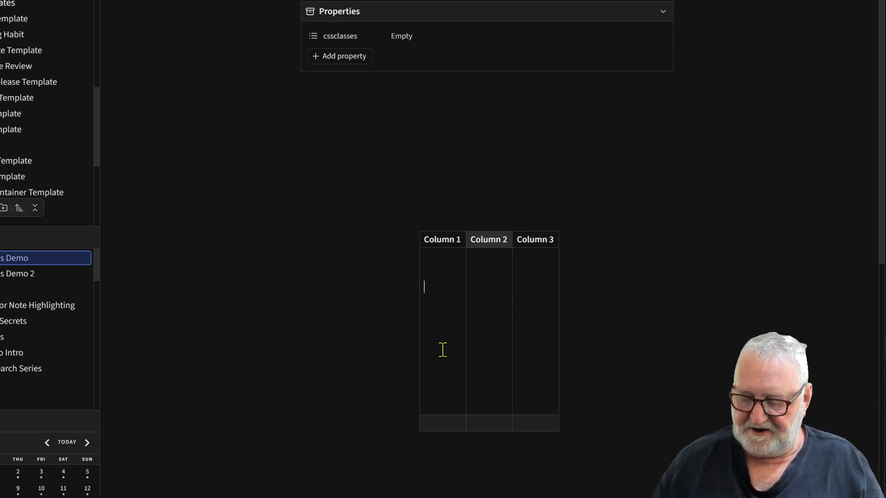
{"action": "type", "text": "456"}
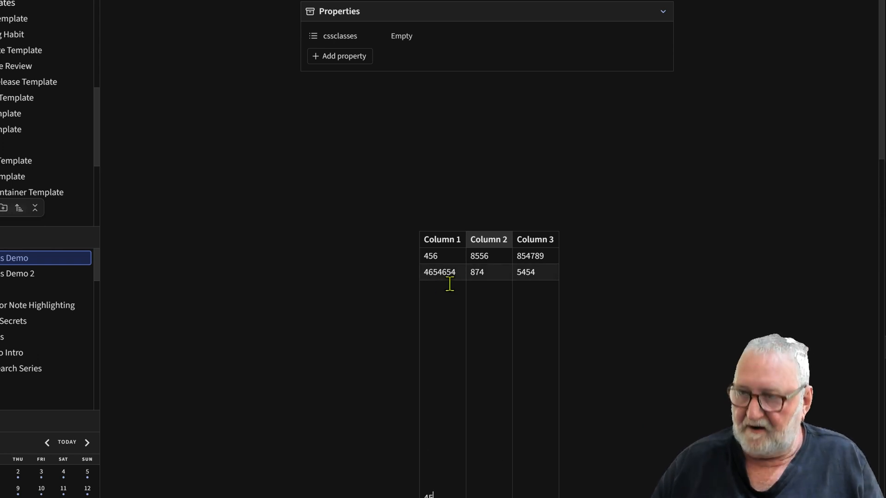
{"action": "right_click", "coordinate": [447, 281]}
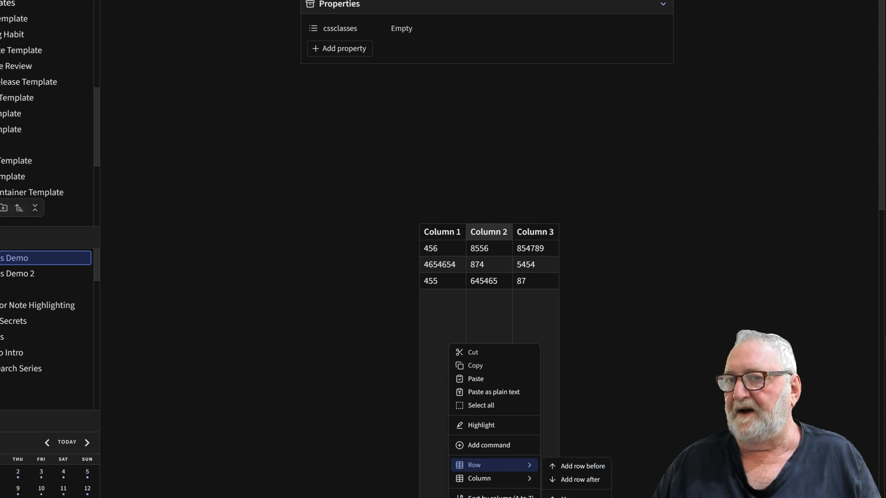
{"action": "left_click", "coordinate": [302, 305]}
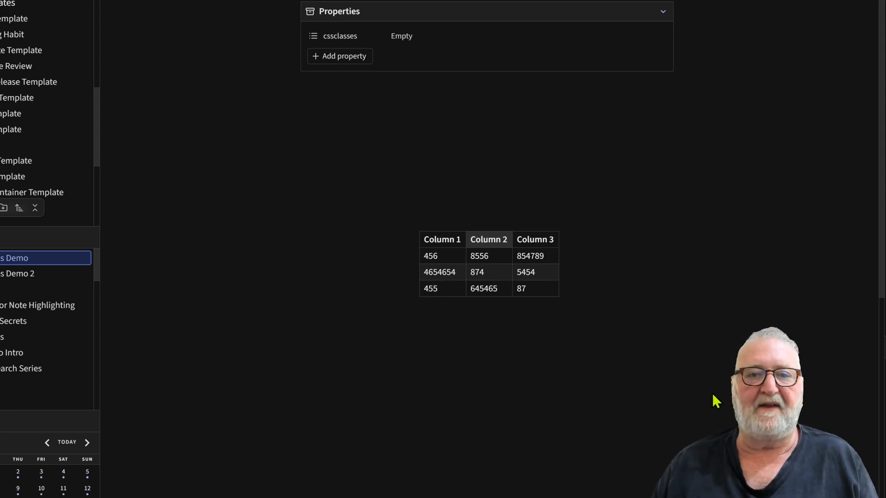
{"action": "mouse_move", "coordinate": [562, 345]}
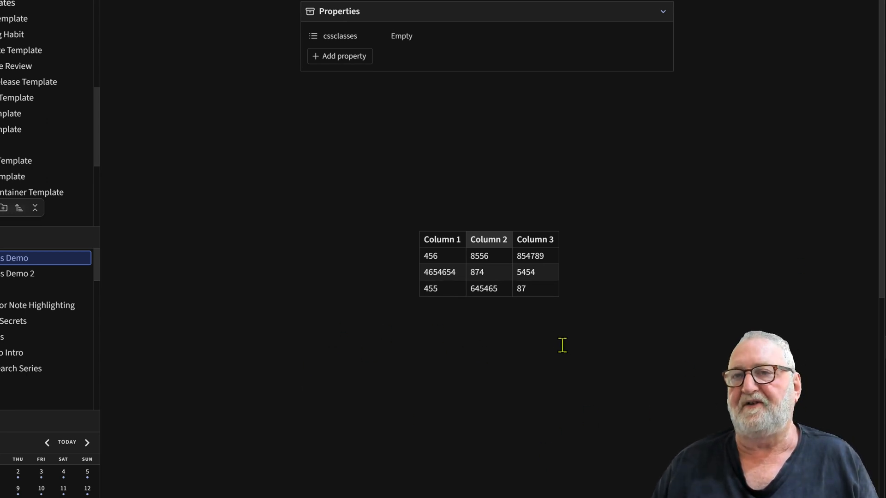
{"action": "mouse_move", "coordinate": [684, 349]}
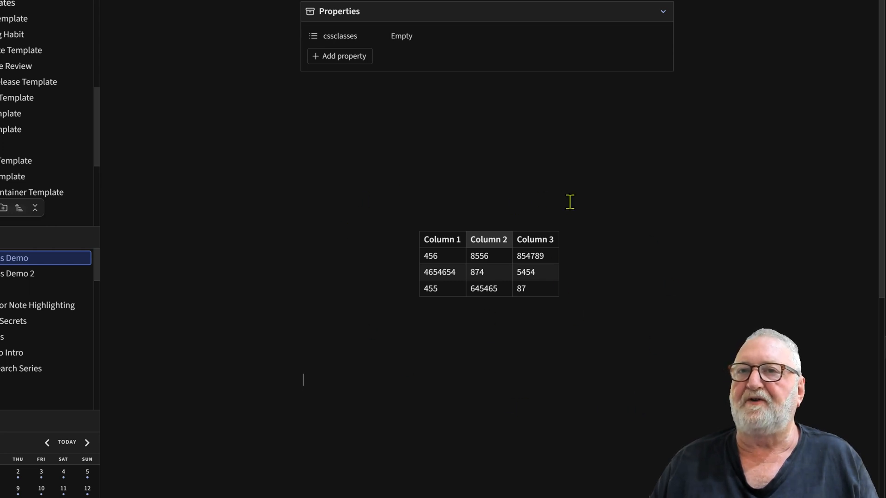
{"action": "mouse_move", "coordinate": [694, 236]}
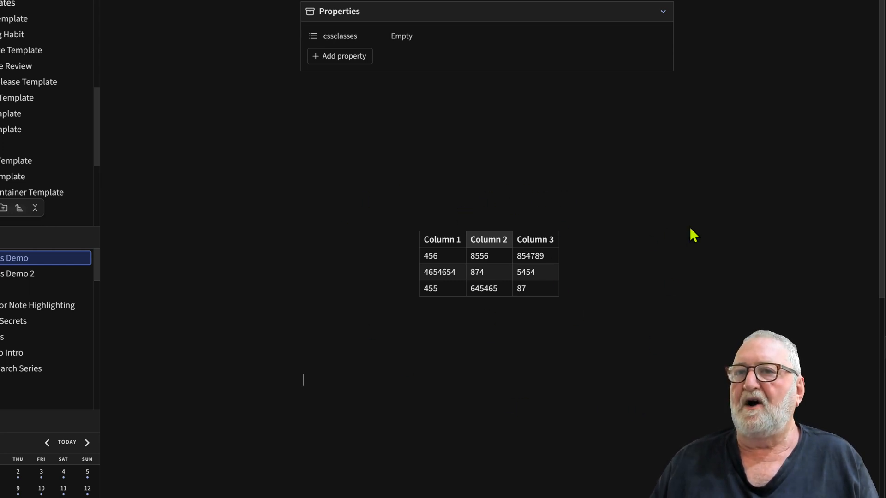
{"action": "mouse_move", "coordinate": [699, 264]}
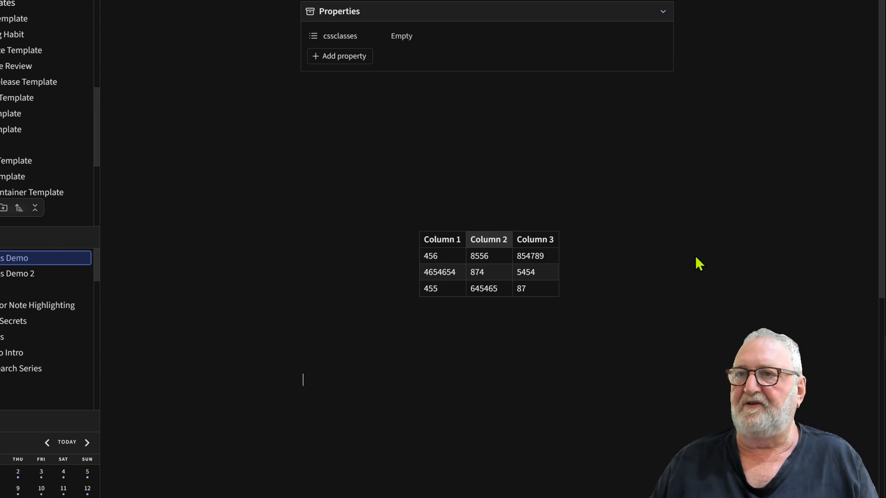
{"action": "mouse_move", "coordinate": [682, 211]}
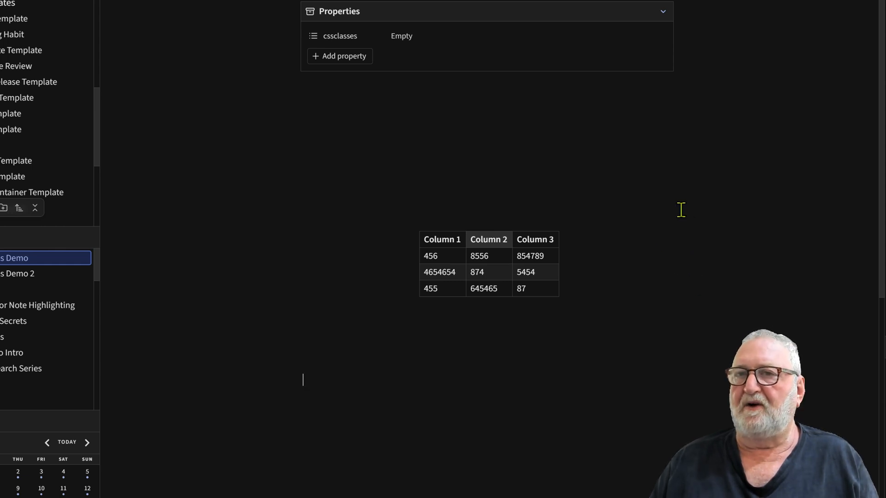
{"action": "mouse_move", "coordinate": [685, 174]}
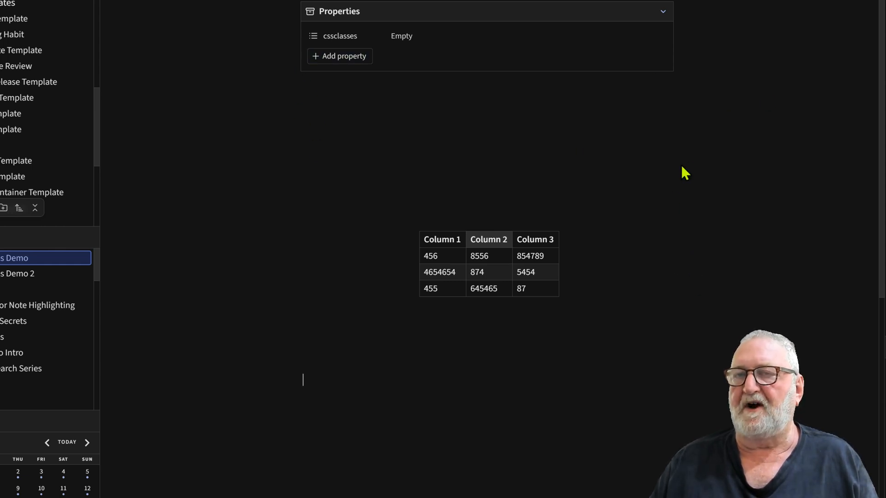
{"action": "mouse_move", "coordinate": [662, 153]}
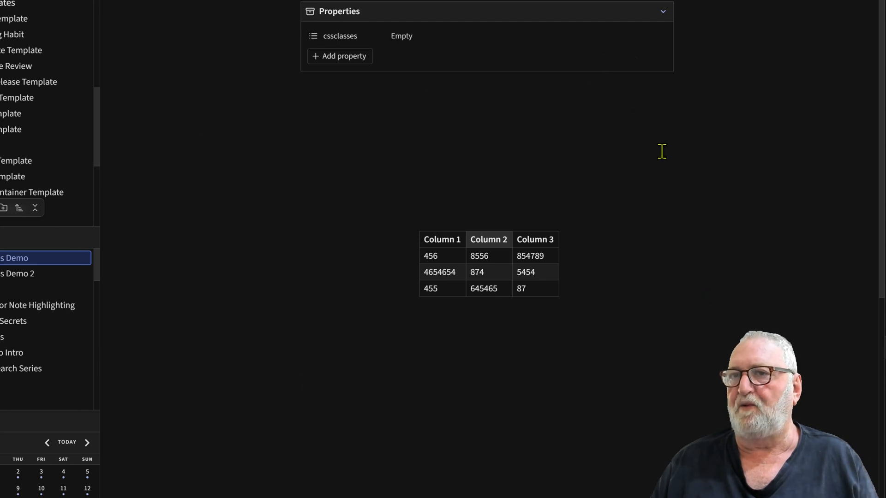
{"action": "mouse_move", "coordinate": [576, 394]}
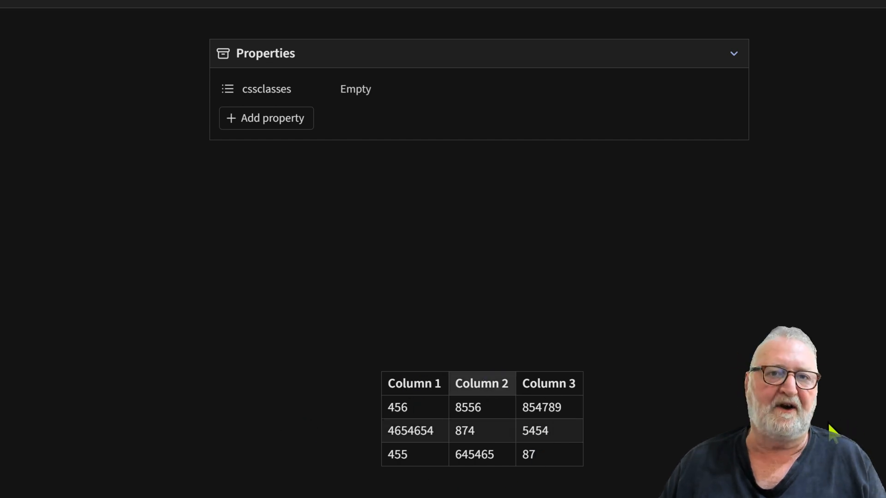
Step: Set the demo note's cssclasses property to max-width
{"action": "left_click", "coordinate": [355, 89]}
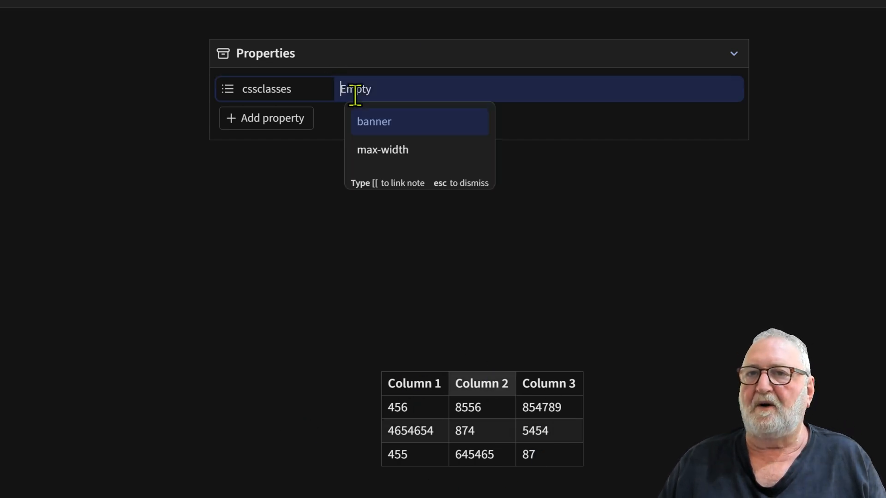
{"action": "mouse_move", "coordinate": [589, 113]}
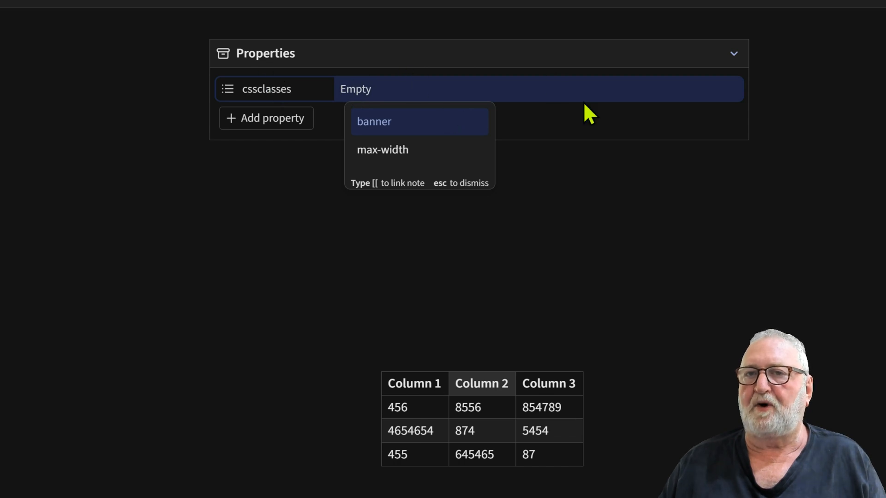
{"action": "mouse_move", "coordinate": [383, 149]}
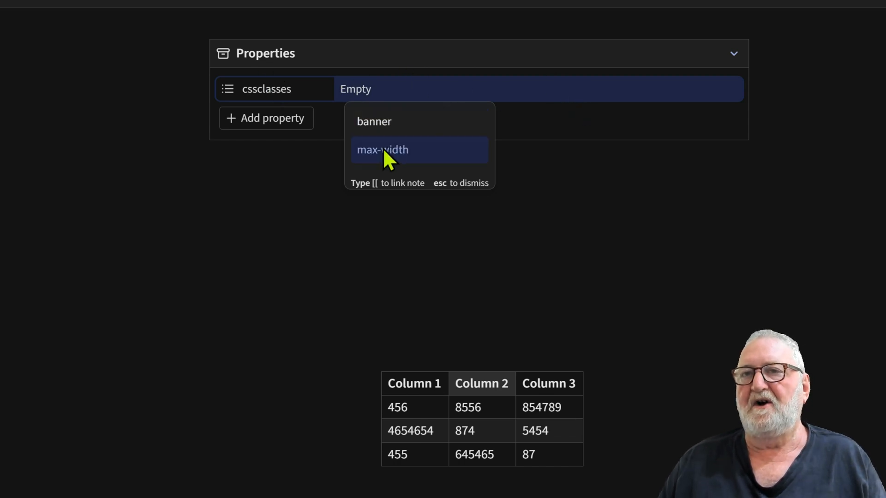
{"action": "left_click", "coordinate": [382, 150]}
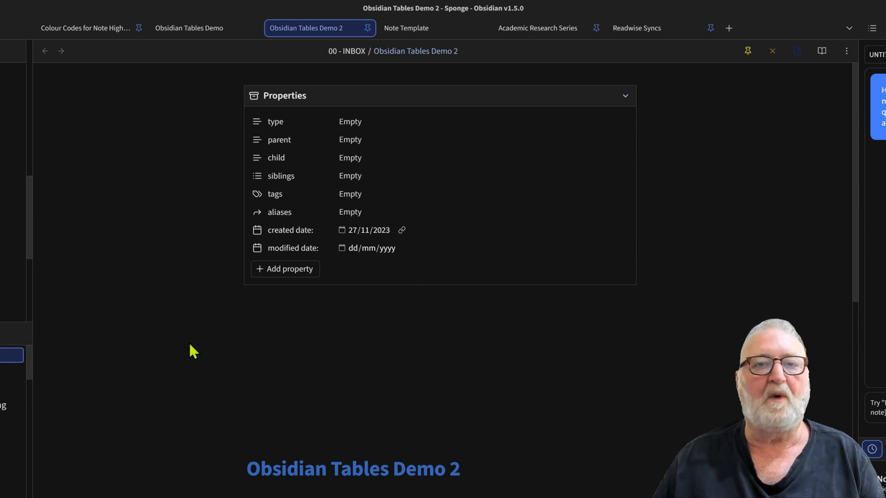
{"action": "mouse_move", "coordinate": [186, 352]}
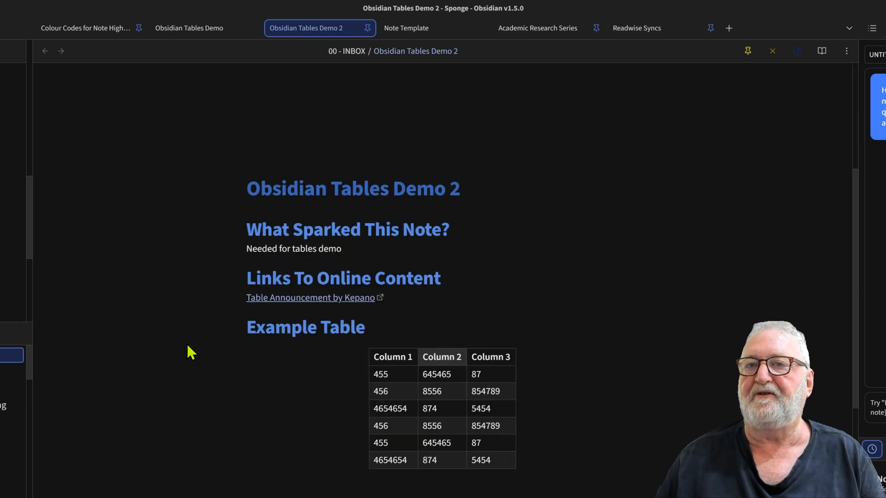
{"action": "mouse_move", "coordinate": [584, 457]}
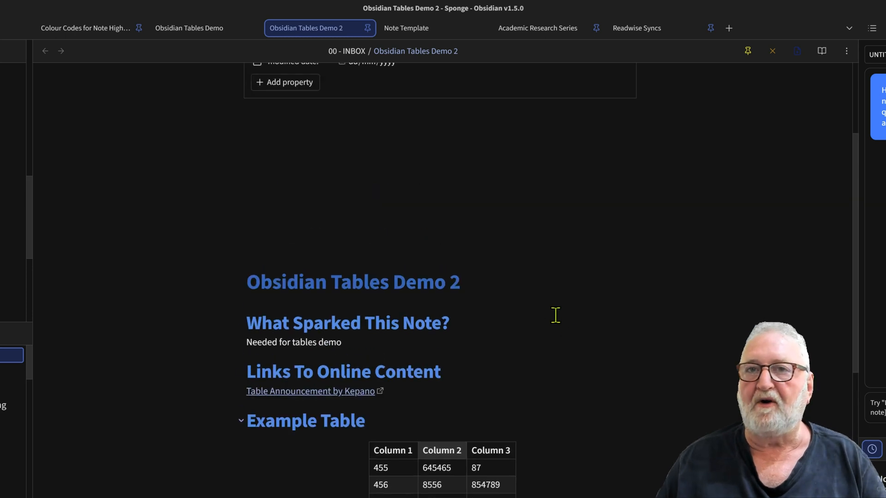
Step: Add a cssclasses property with the value max-width to Obsidian Tables Demo 2
{"action": "scroll", "scroll_direction": "up", "scroll_amount": 3}
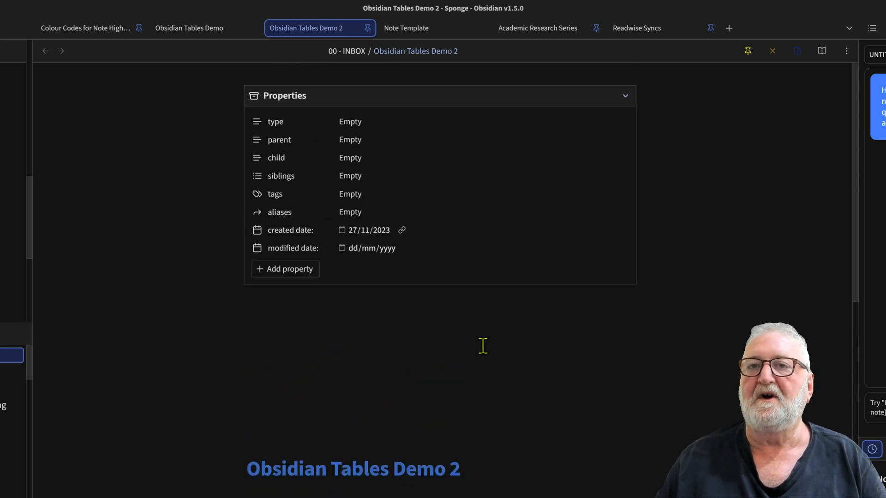
{"action": "mouse_move", "coordinate": [234, 133]}
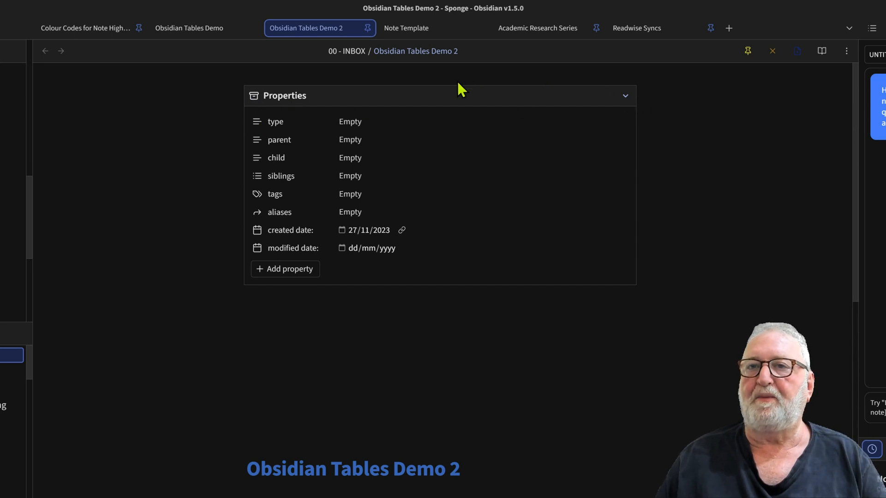
{"action": "mouse_move", "coordinate": [285, 269]}
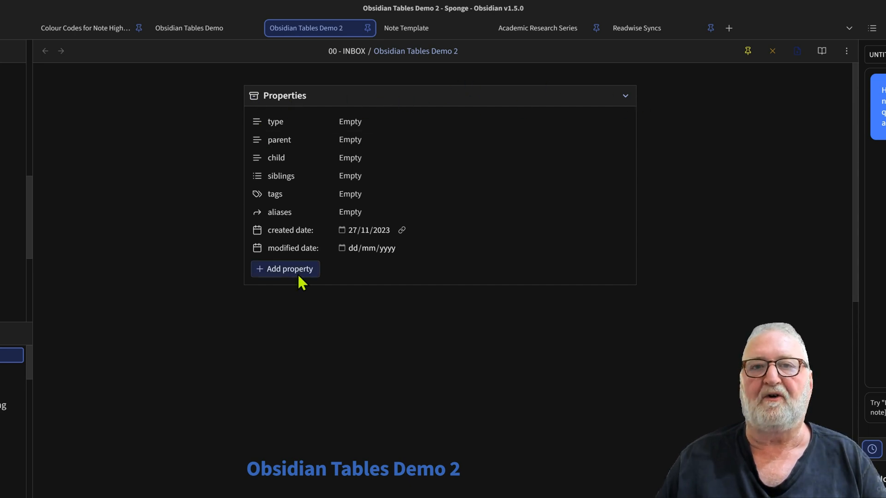
{"action": "mouse_move", "coordinate": [435, 297]}
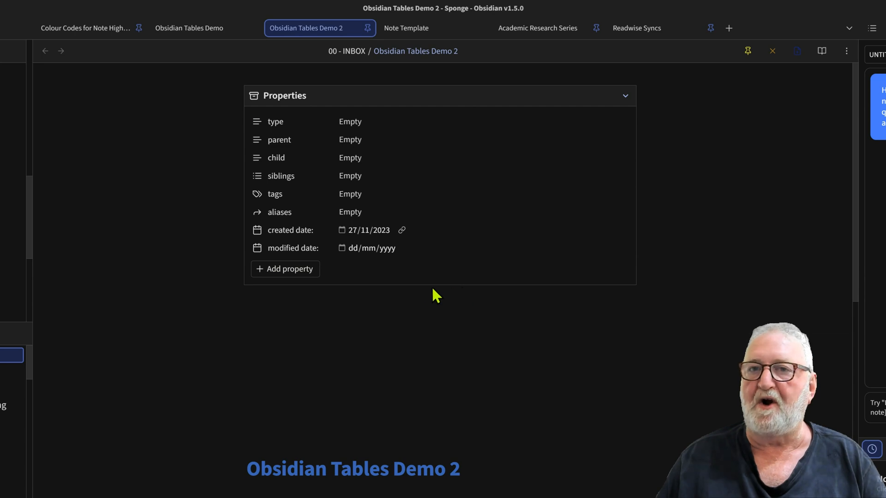
{"action": "left_click", "coordinate": [284, 269]}
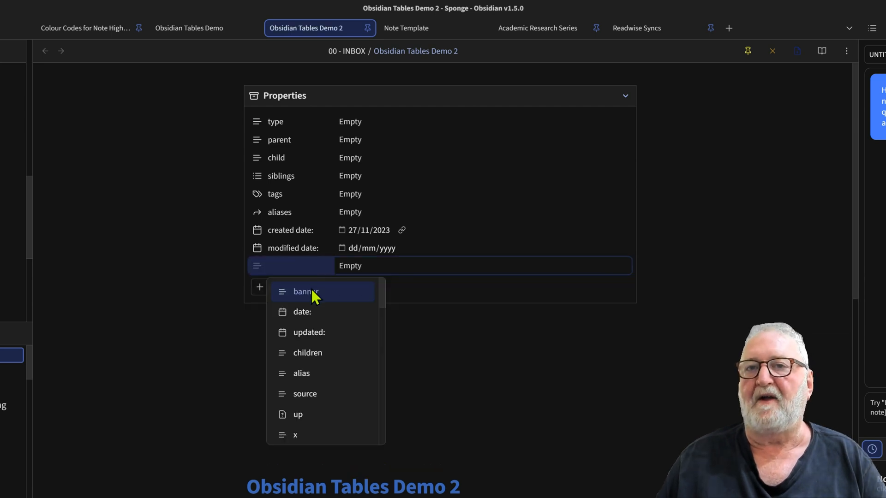
{"action": "type", "text": "cssclasses"}
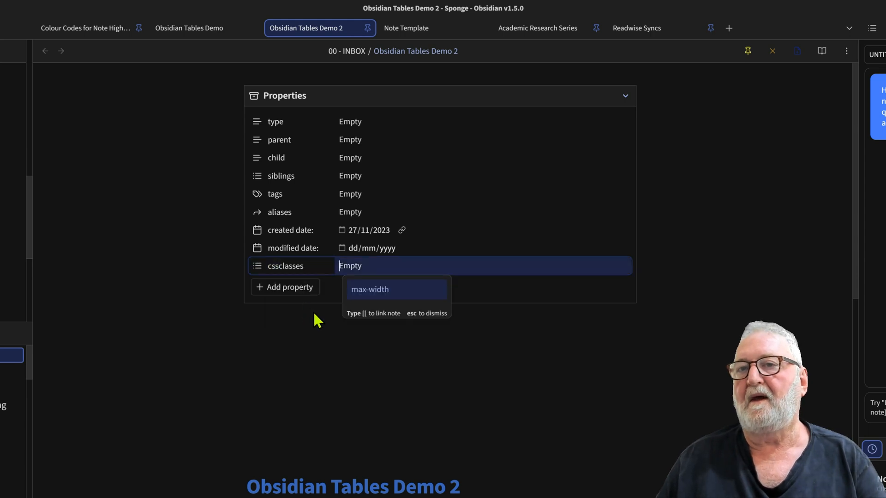
{"action": "type", "text": "m"}
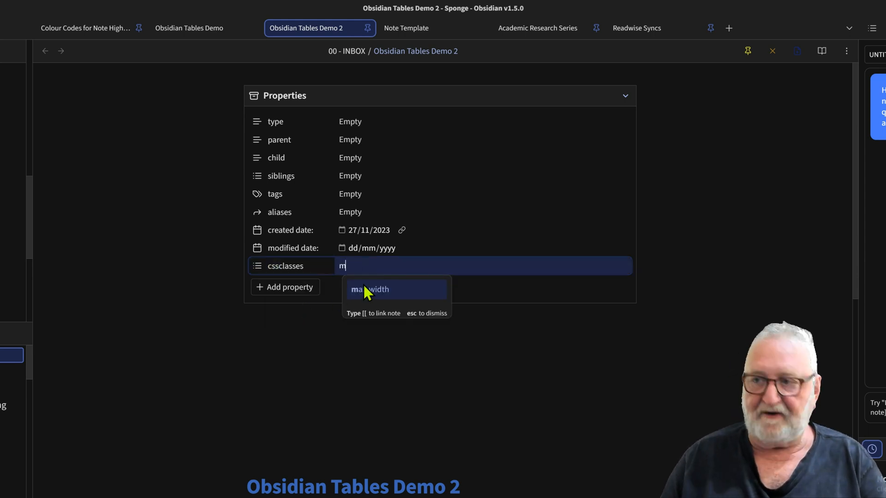
{"action": "type", "text": "ax"}
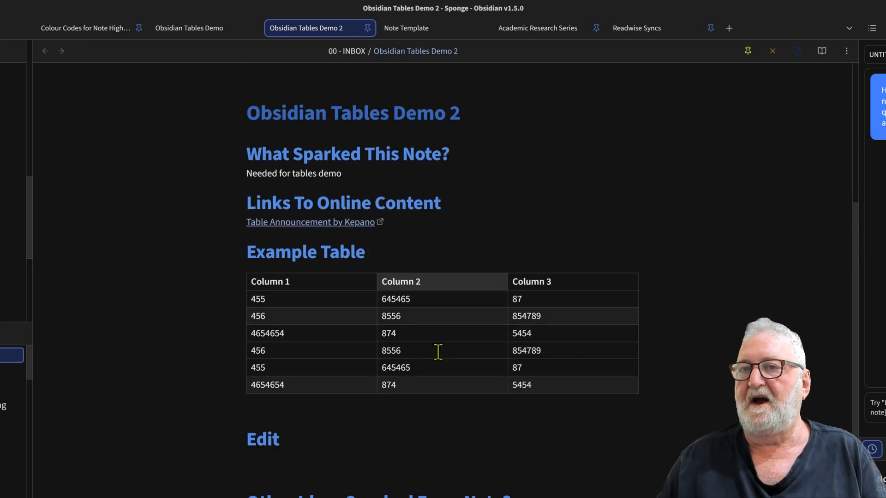
{"action": "scroll", "scroll_direction": "down", "scroll_amount": 3}
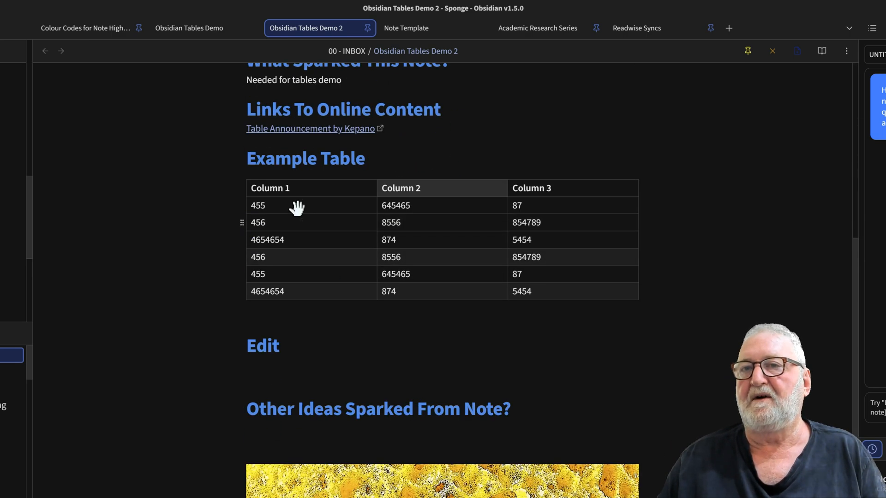
{"action": "mouse_move", "coordinate": [740, 325]}
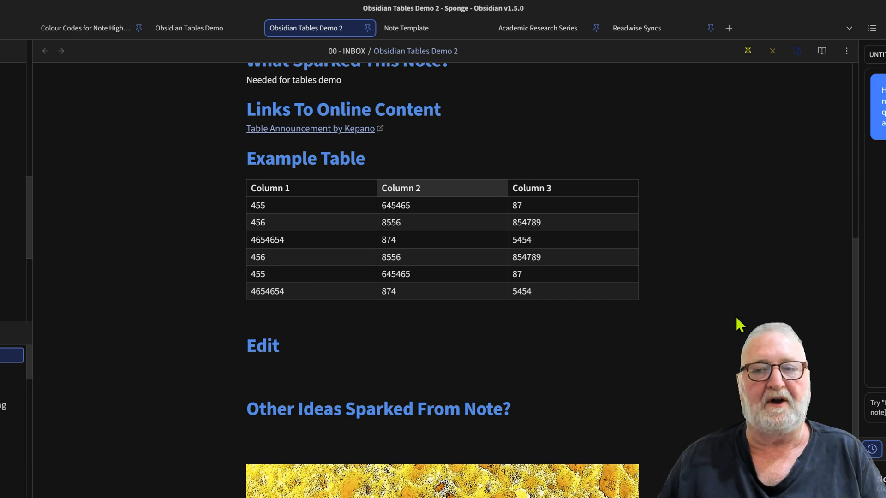
{"action": "scroll", "scroll_direction": "up", "scroll_amount": 3}
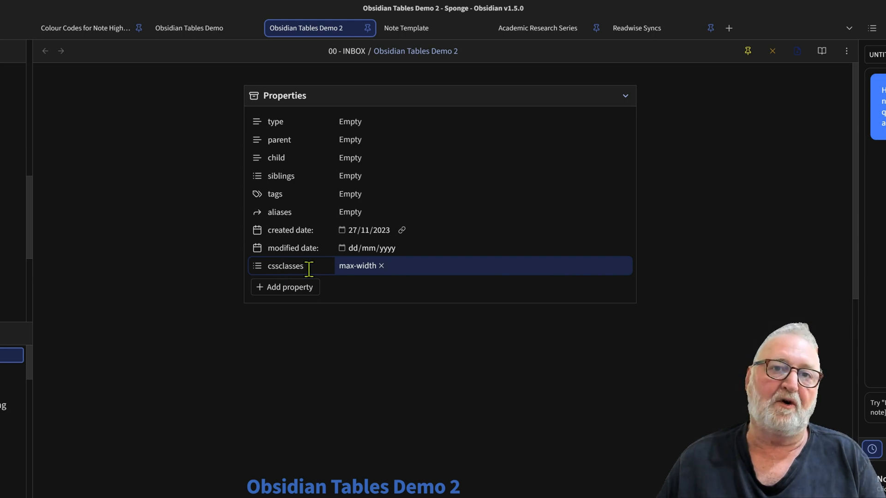
{"action": "mouse_move", "coordinate": [406, 28]}
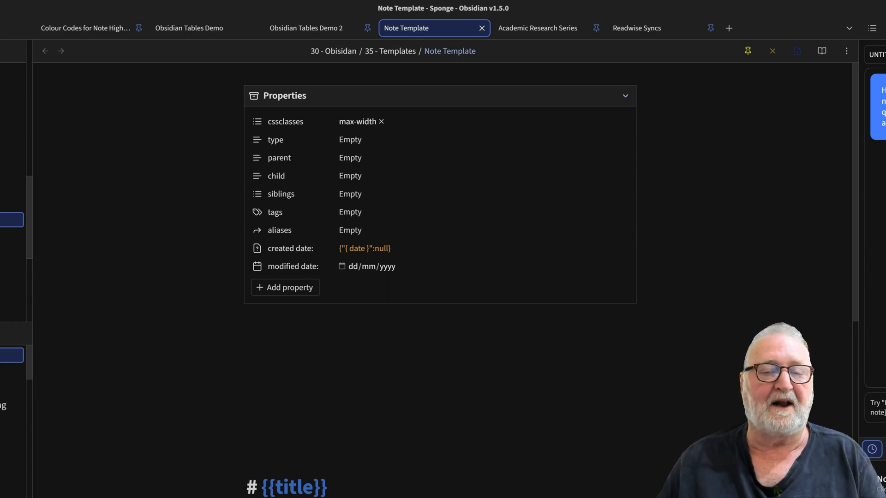
Step: Add 'banner' after max-width in the Note Template's cssclasses
{"action": "left_click", "coordinate": [441, 121]}
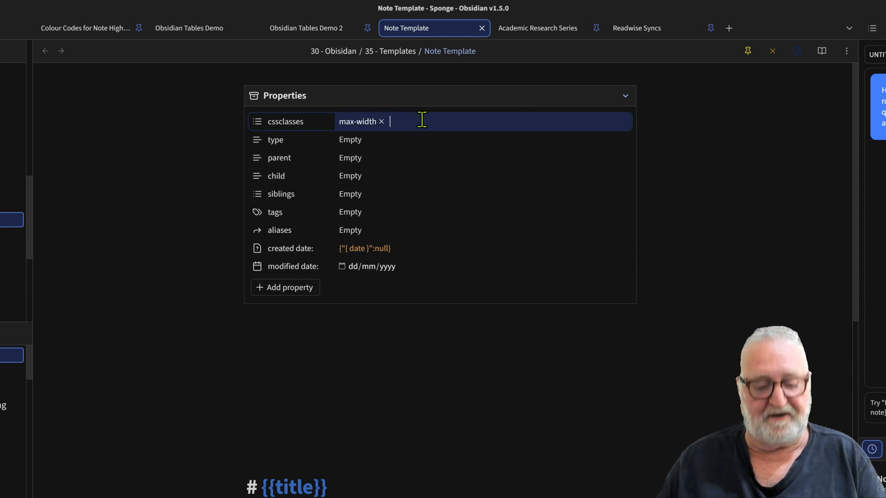
{"action": "type", "text": "banner"}
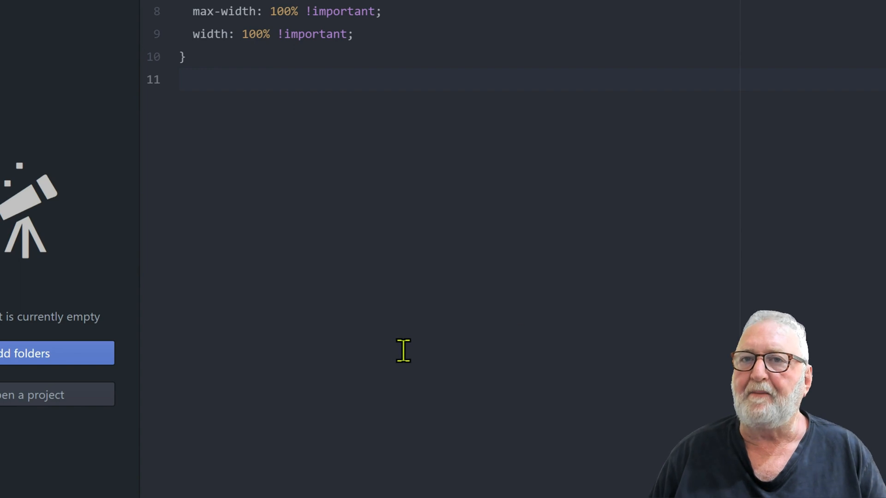
{"action": "mouse_move", "coordinate": [238, 138]}
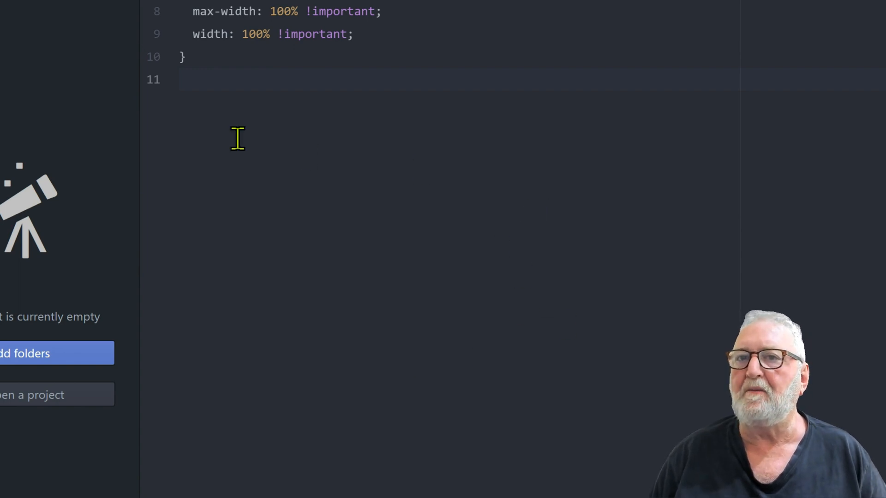
{"action": "mouse_move", "coordinate": [413, 24]}
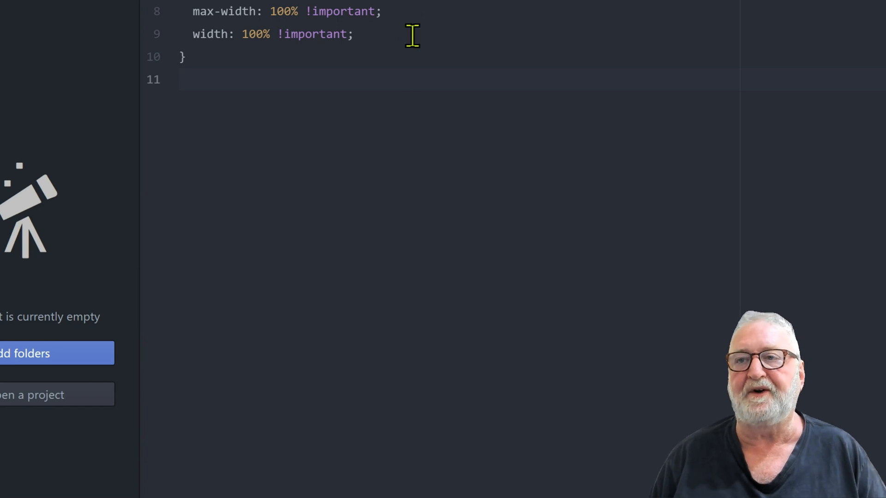
{"action": "mouse_move", "coordinate": [635, 220]}
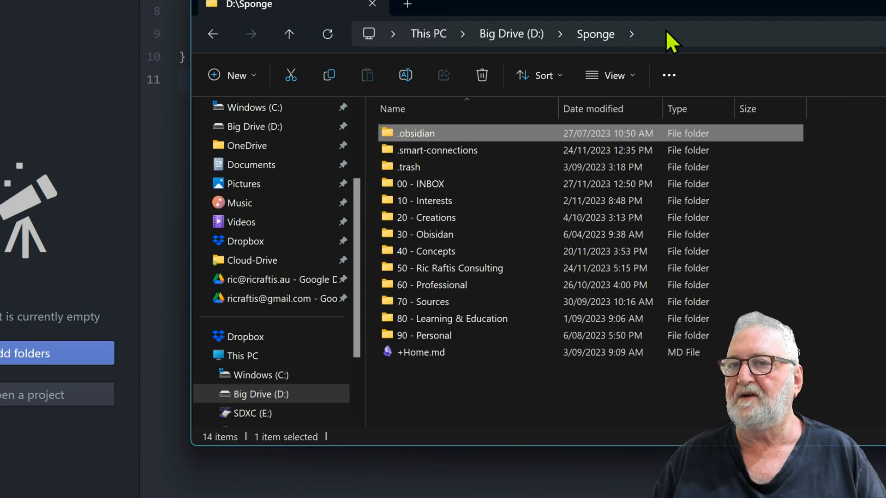
{"action": "mouse_move", "coordinate": [413, 146]}
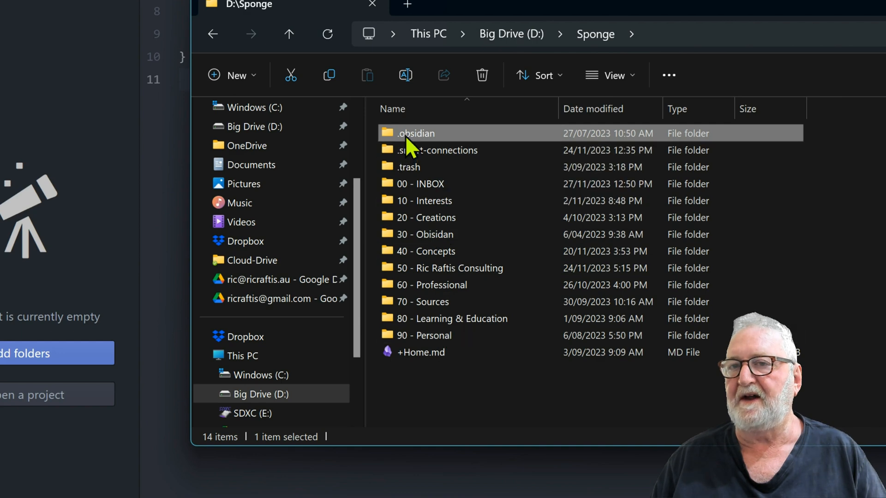
{"action": "mouse_move", "coordinate": [438, 133]}
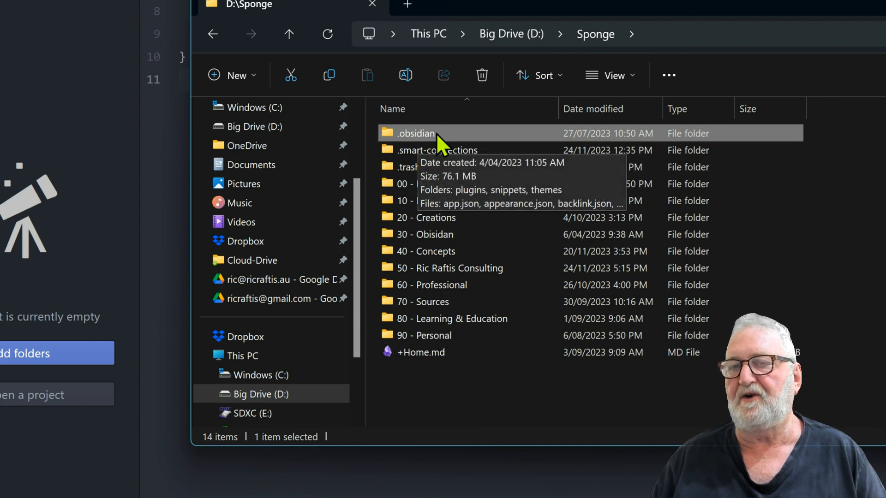
{"action": "mouse_move", "coordinate": [393, 226]}
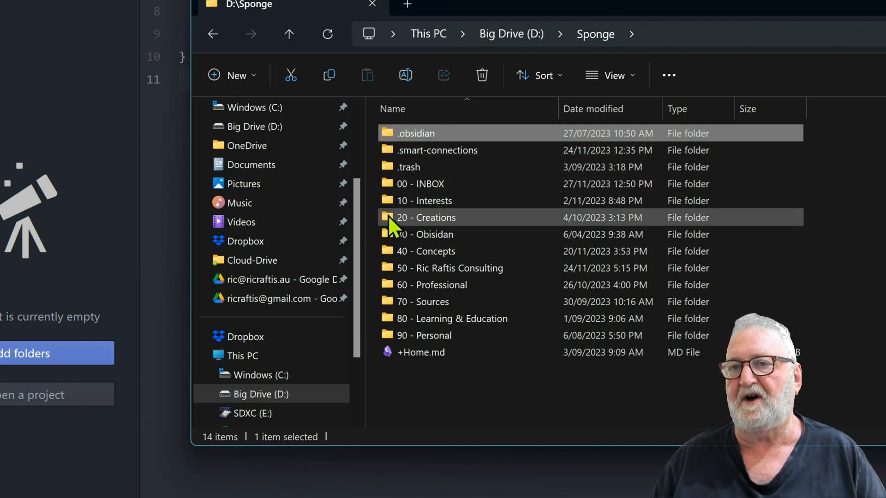
Step: Open the .obsidian folder in D:\Sponge and click into a subfolder
{"action": "double_click", "coordinate": [417, 133]}
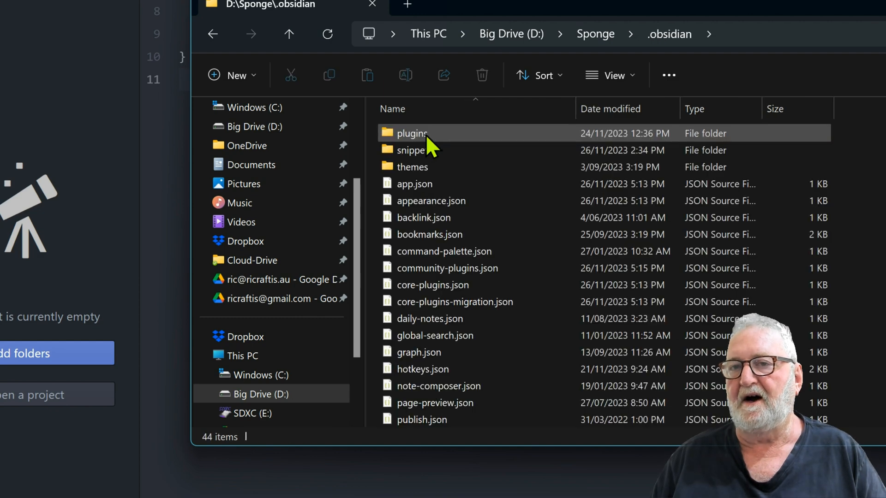
{"action": "left_click", "coordinate": [413, 150]}
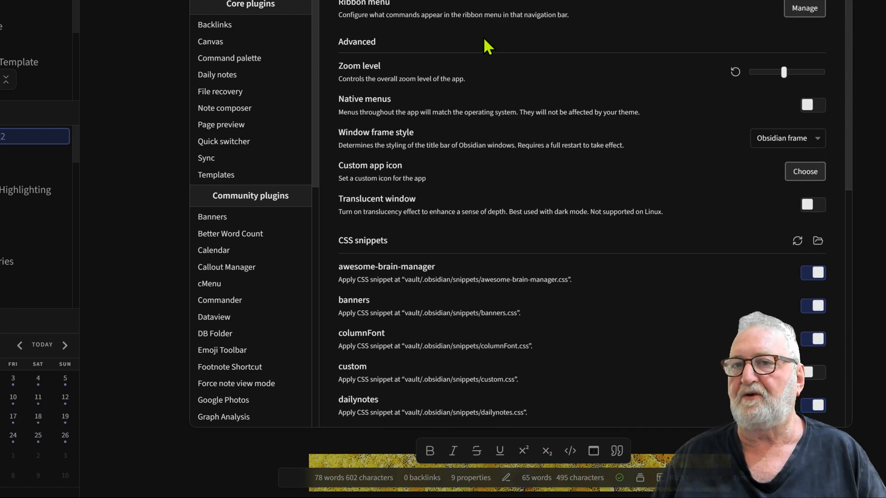
Step: Scroll the CSS snippets list to confirm the tableWidth snippet is enabled
{"action": "scroll", "scroll_direction": "down", "scroll_amount": 3}
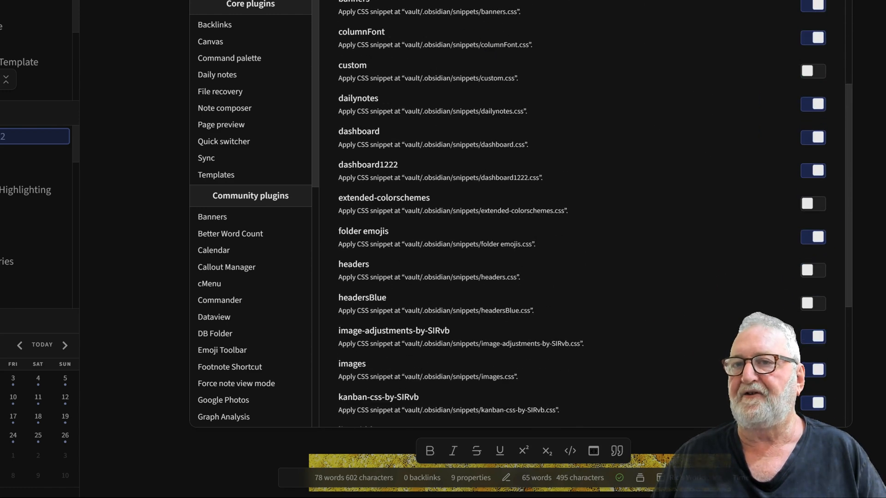
{"action": "mouse_move", "coordinate": [444, 107]}
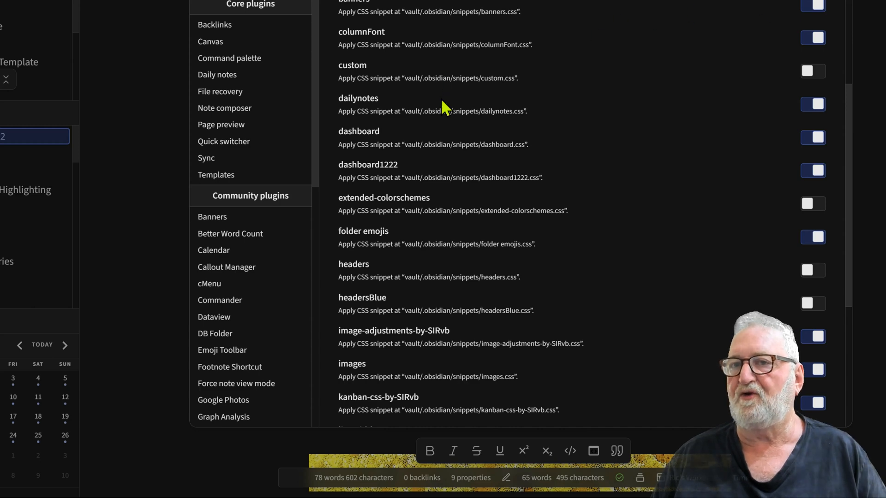
{"action": "scroll", "scroll_direction": "down", "scroll_amount": 3}
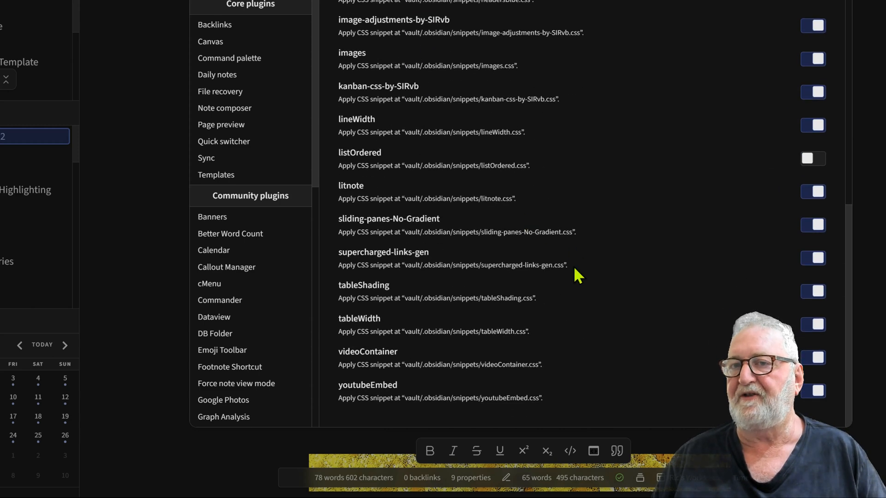
{"action": "mouse_move", "coordinate": [353, 352]}
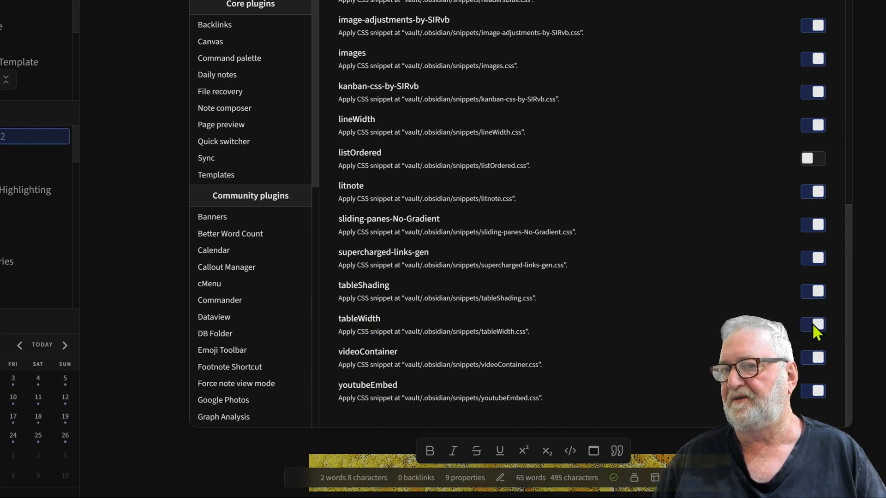
{"action": "scroll", "scroll_direction": "up", "scroll_amount": 3}
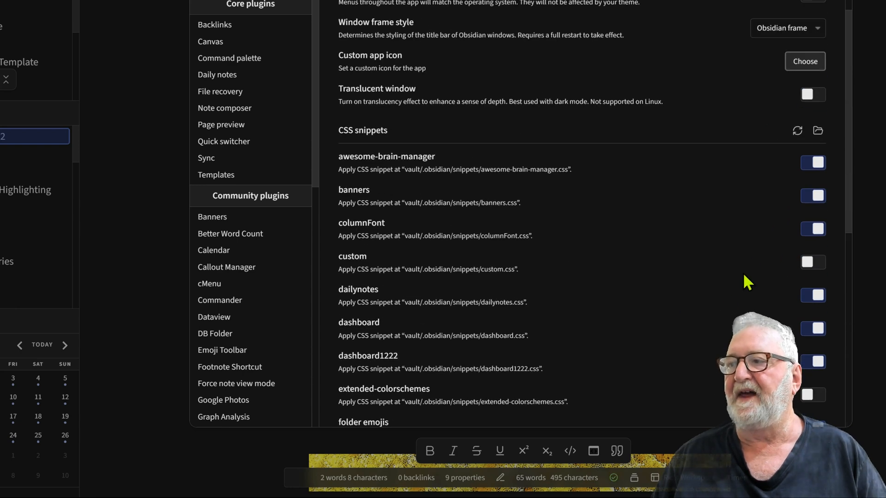
{"action": "mouse_move", "coordinate": [797, 130]}
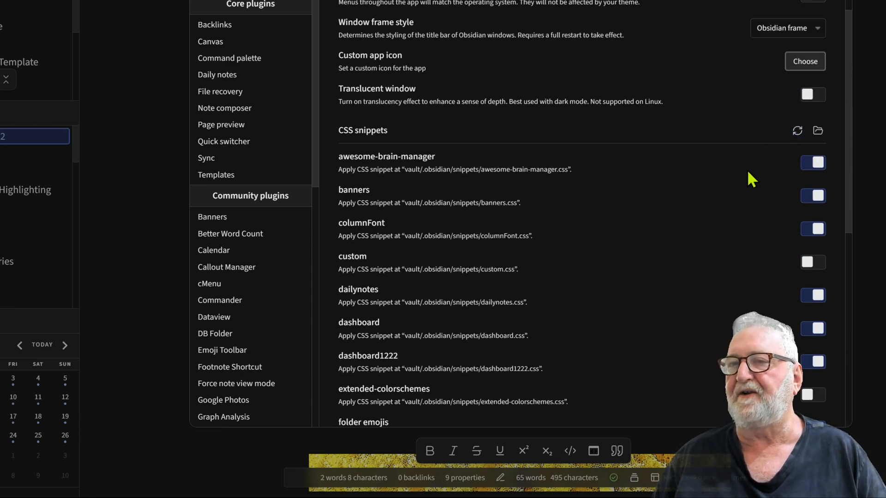
{"action": "mouse_move", "coordinate": [722, 209]}
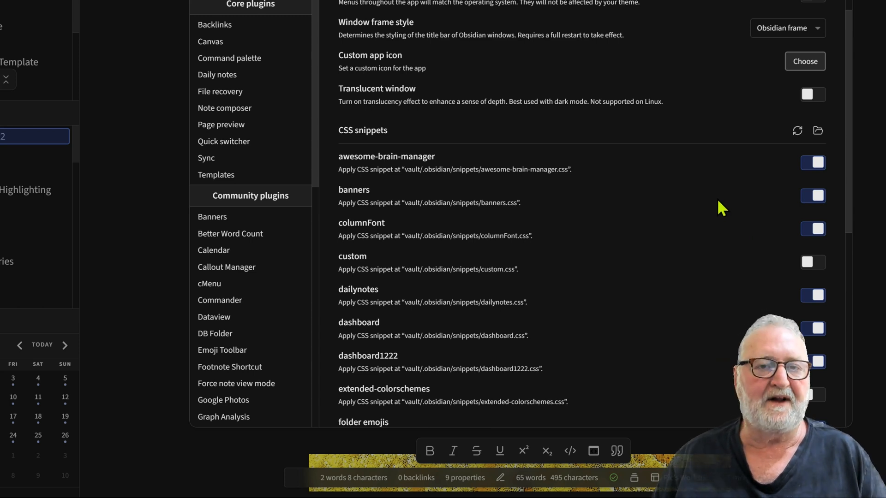
{"action": "mouse_move", "coordinate": [591, 274]}
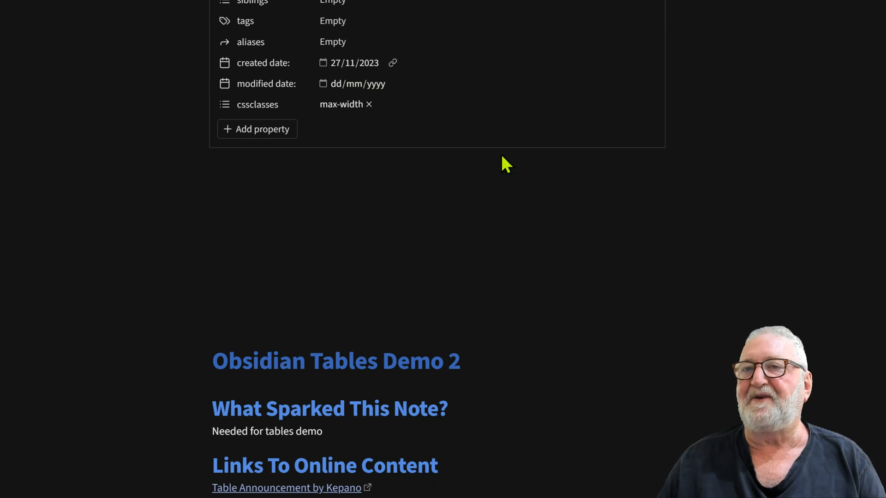
Step: Reorder the Example Table's columns so Column 3 and Column 1 swap places
{"action": "scroll", "scroll_direction": "down", "scroll_amount": 3}
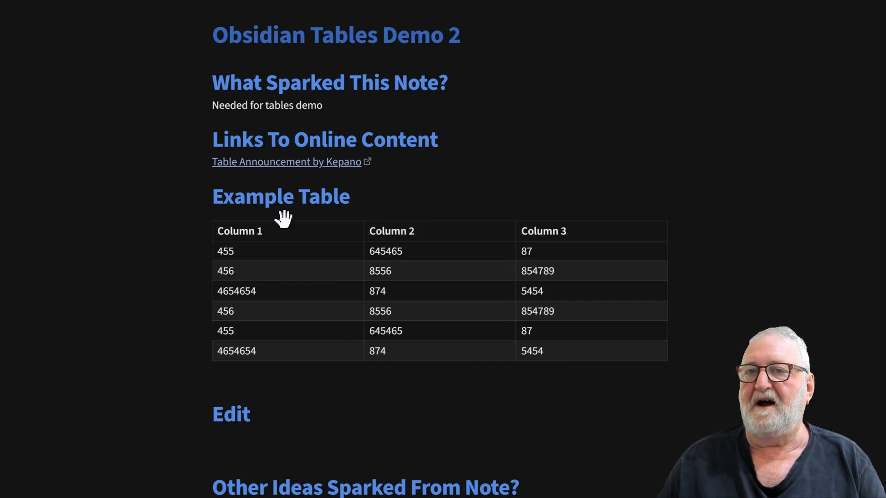
{"action": "left_click", "coordinate": [436, 217]}
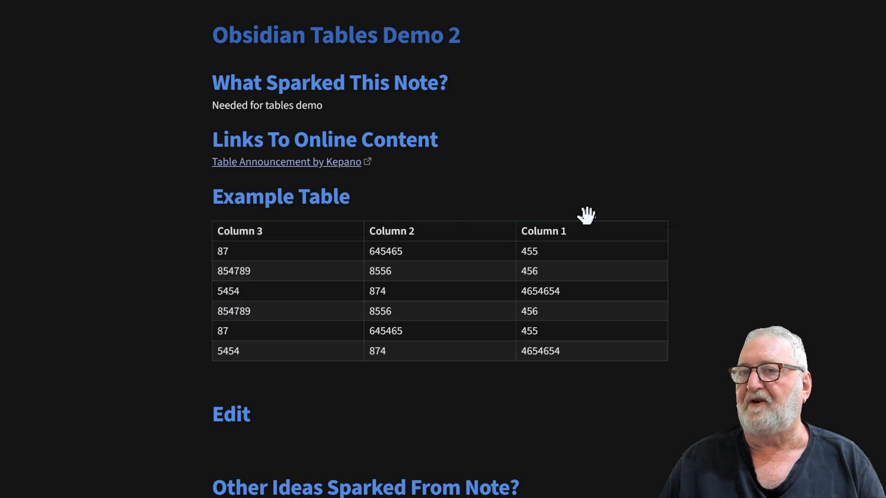
{"action": "mouse_move", "coordinate": [600, 234]}
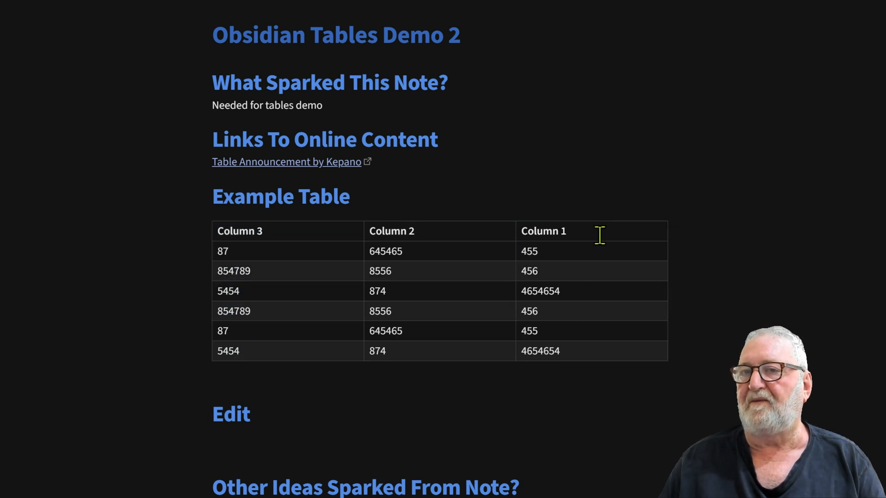
{"action": "mouse_move", "coordinate": [270, 237]}
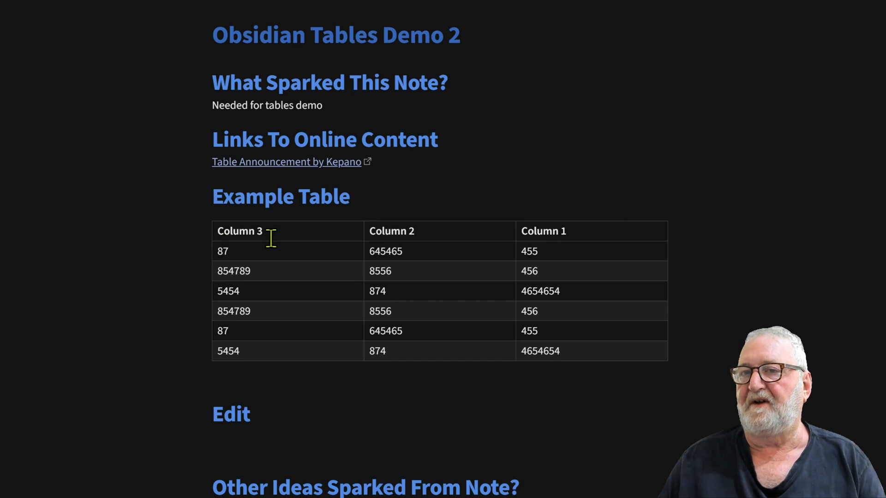
{"action": "mouse_move", "coordinate": [434, 223]}
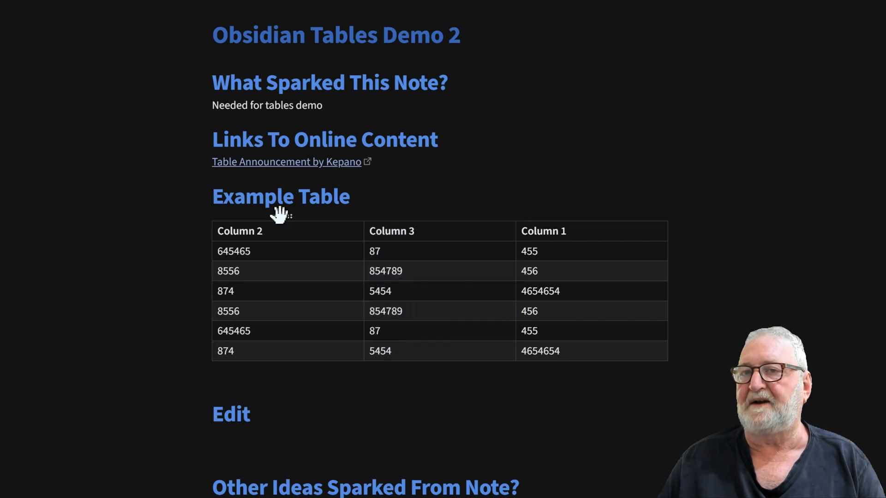
{"action": "mouse_move", "coordinate": [451, 231]}
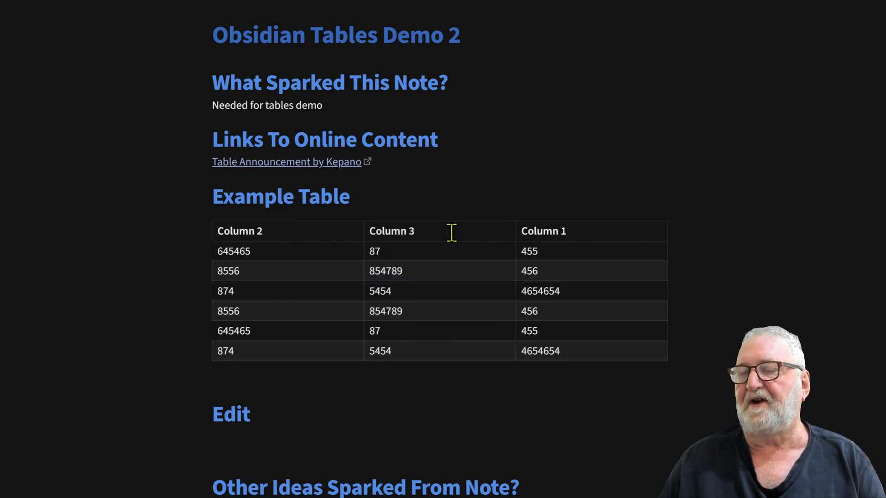
{"action": "mouse_move", "coordinate": [210, 330]}
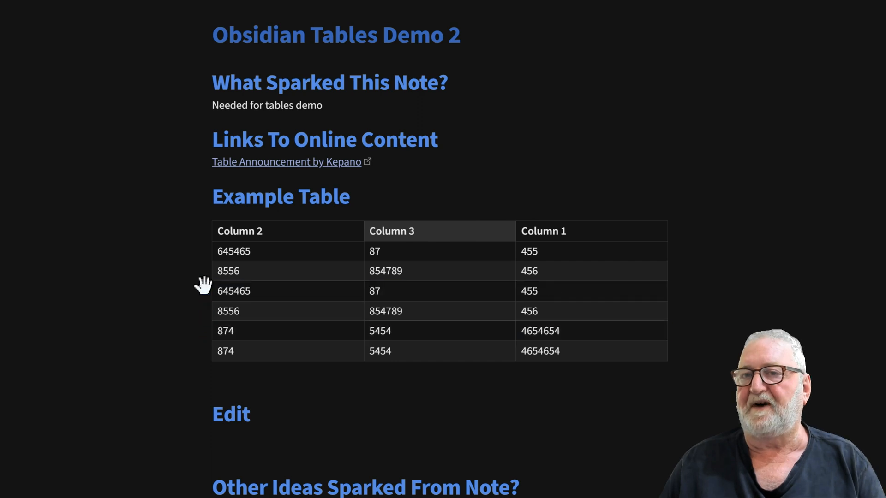
{"action": "mouse_move", "coordinate": [204, 275]}
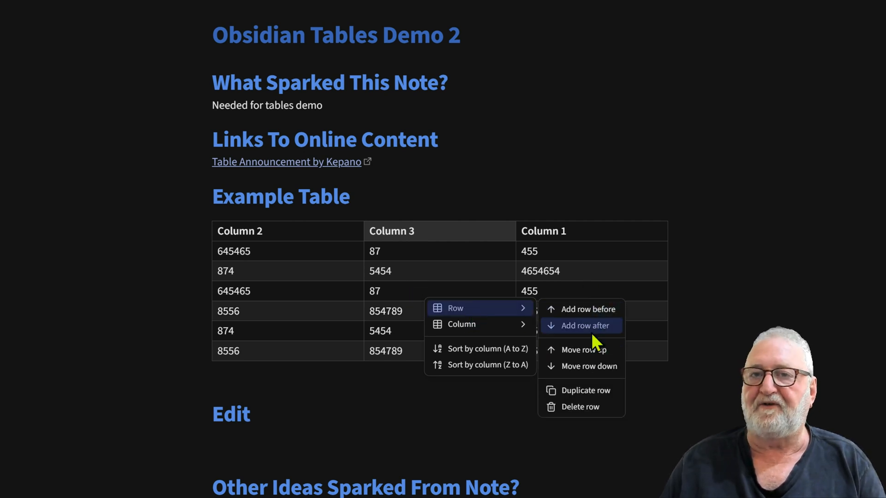
{"action": "mouse_move", "coordinate": [587, 366]}
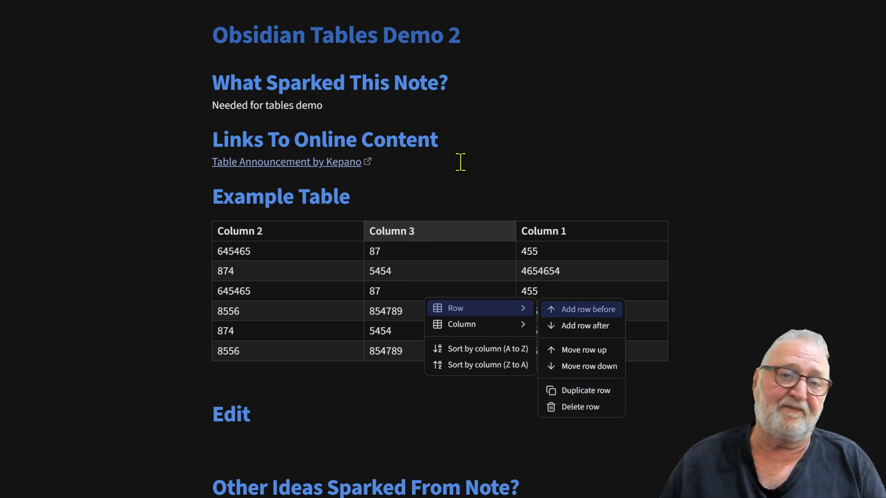
{"action": "mouse_move", "coordinate": [758, 277]}
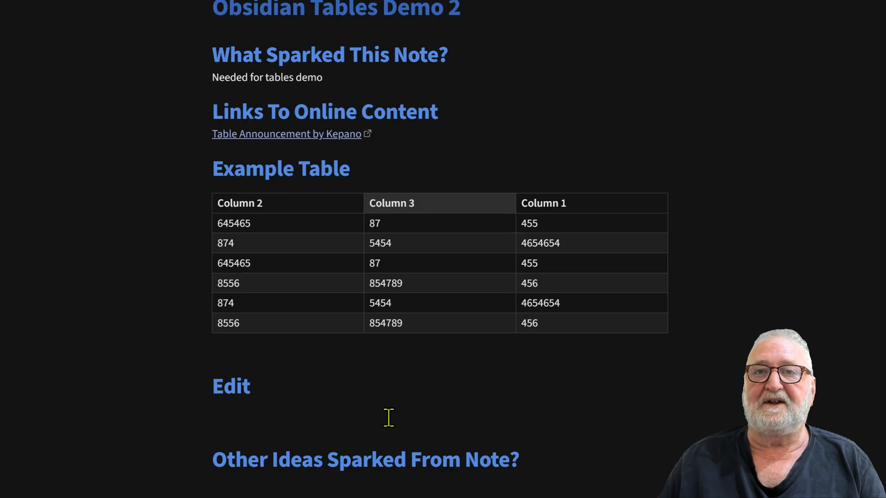
Step: Scroll up in the note to bring the Example Table's rows into view
{"action": "scroll", "scroll_direction": "up", "scroll_amount": 3}
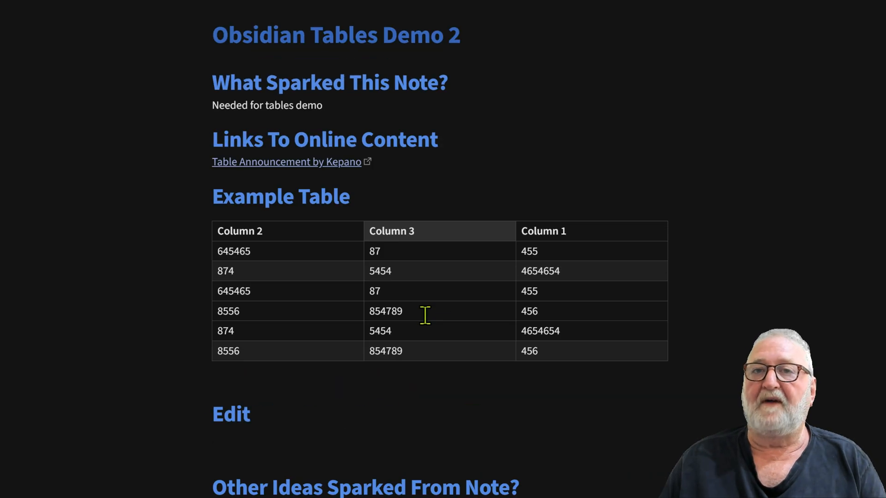
{"action": "mouse_move", "coordinate": [418, 370]}
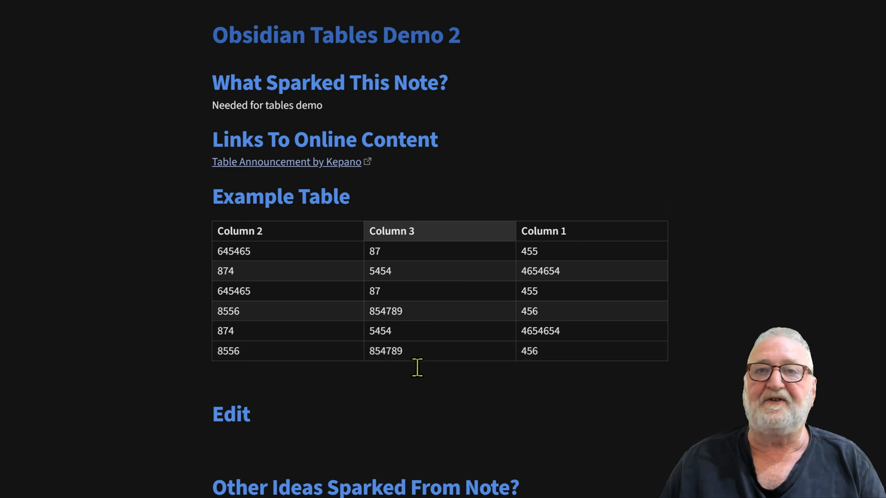
{"action": "mouse_move", "coordinate": [373, 217]}
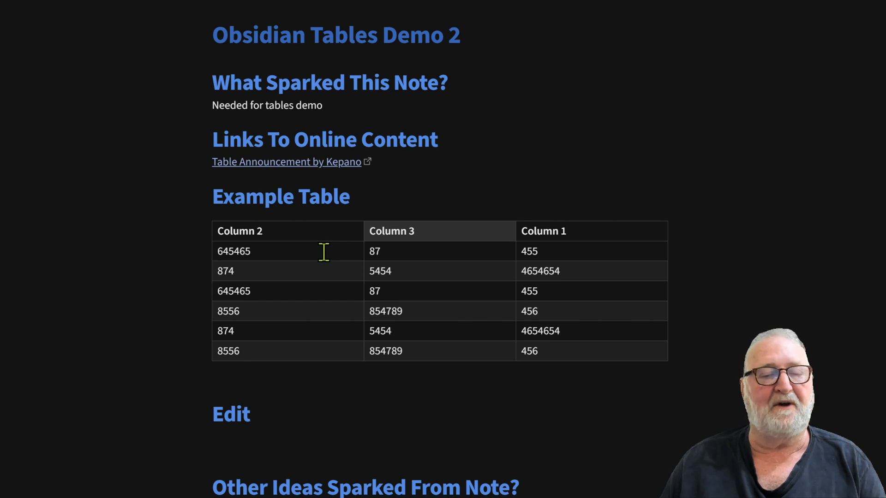
{"action": "mouse_move", "coordinate": [335, 267]}
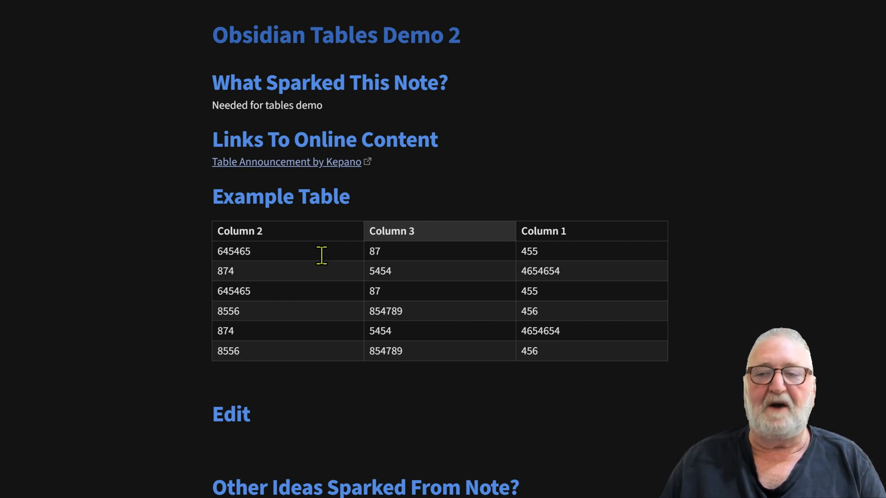
{"action": "mouse_move", "coordinate": [323, 271]}
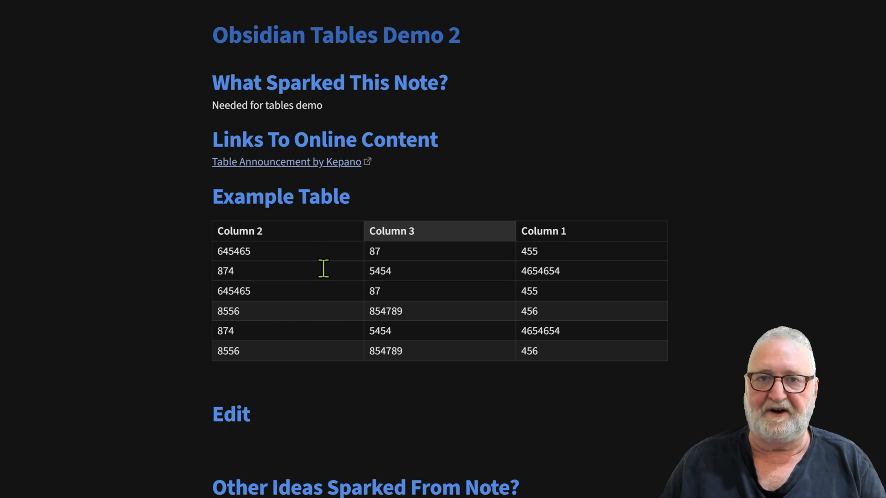